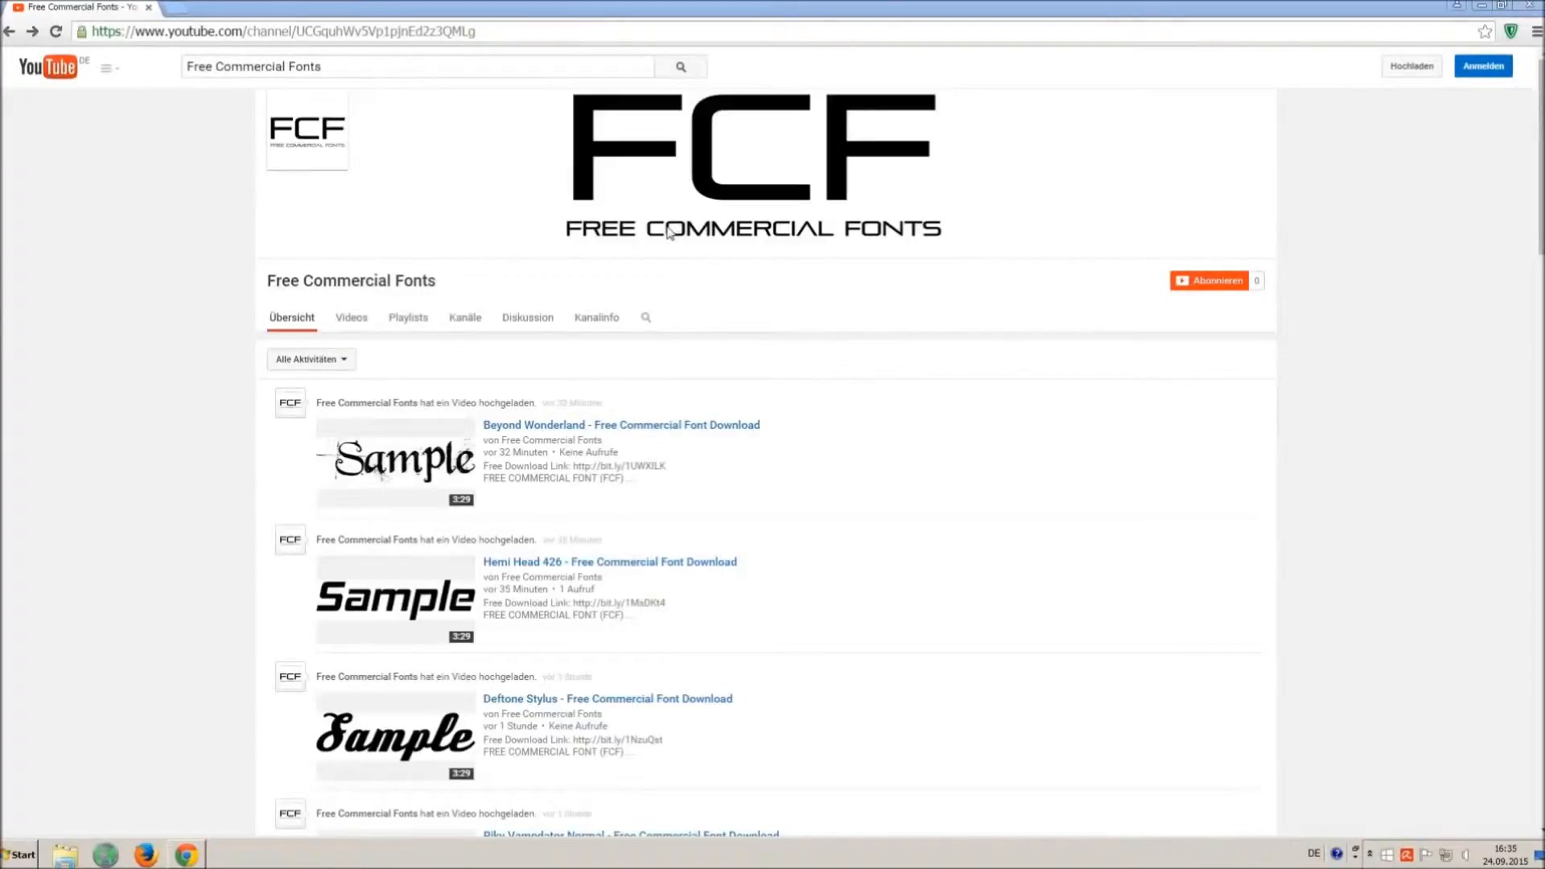
mouse_move(645, 219)
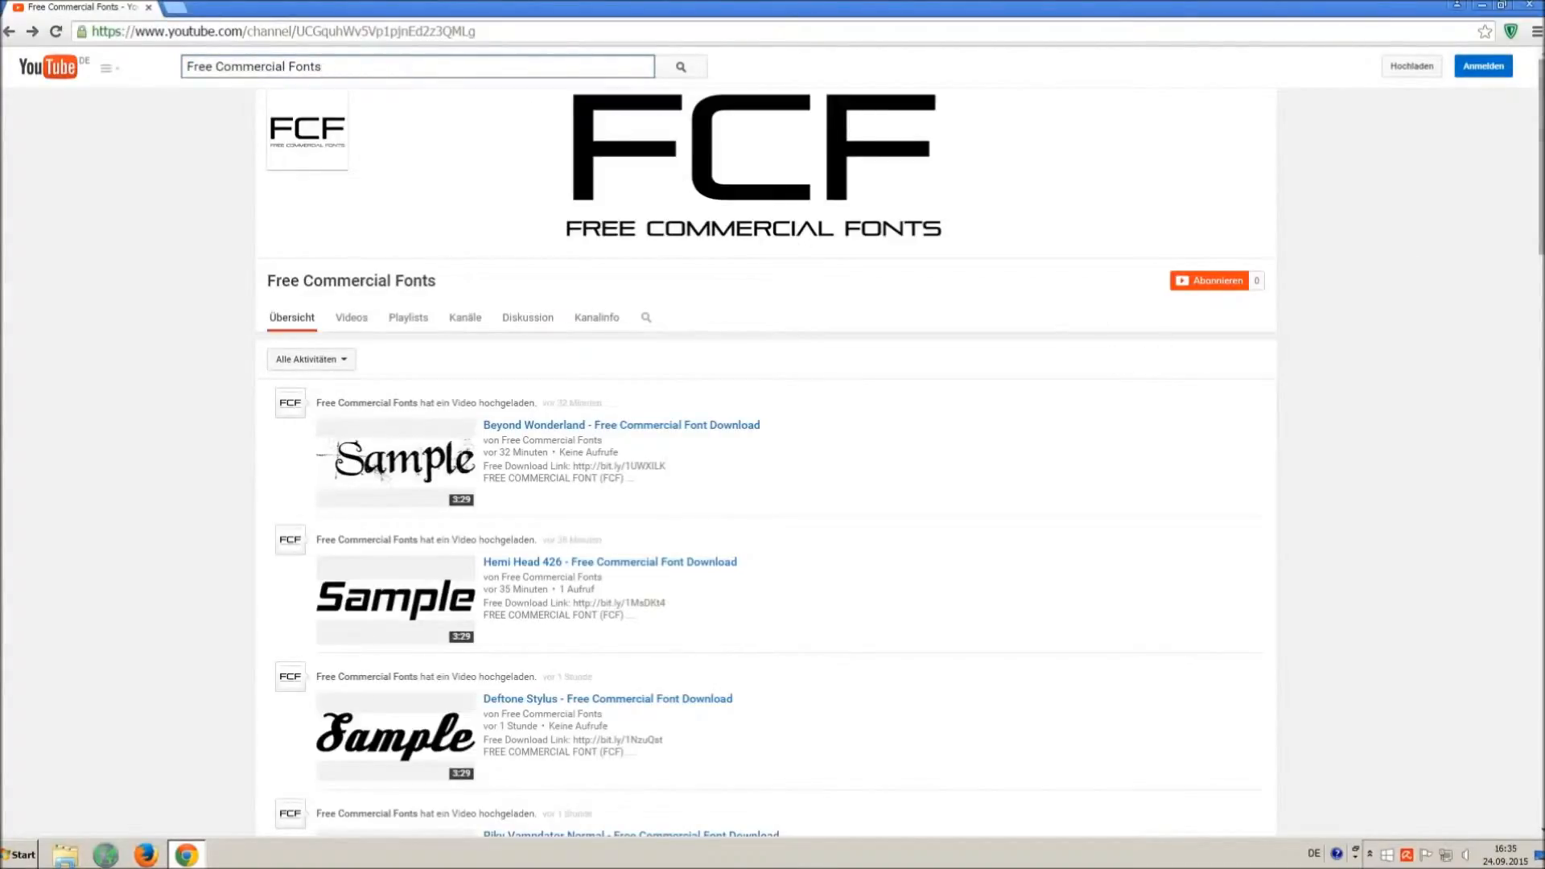
Scroll the Free Commercial Fonts channel page down to the Riky Vampdator Normal video.
scroll("down", 3)
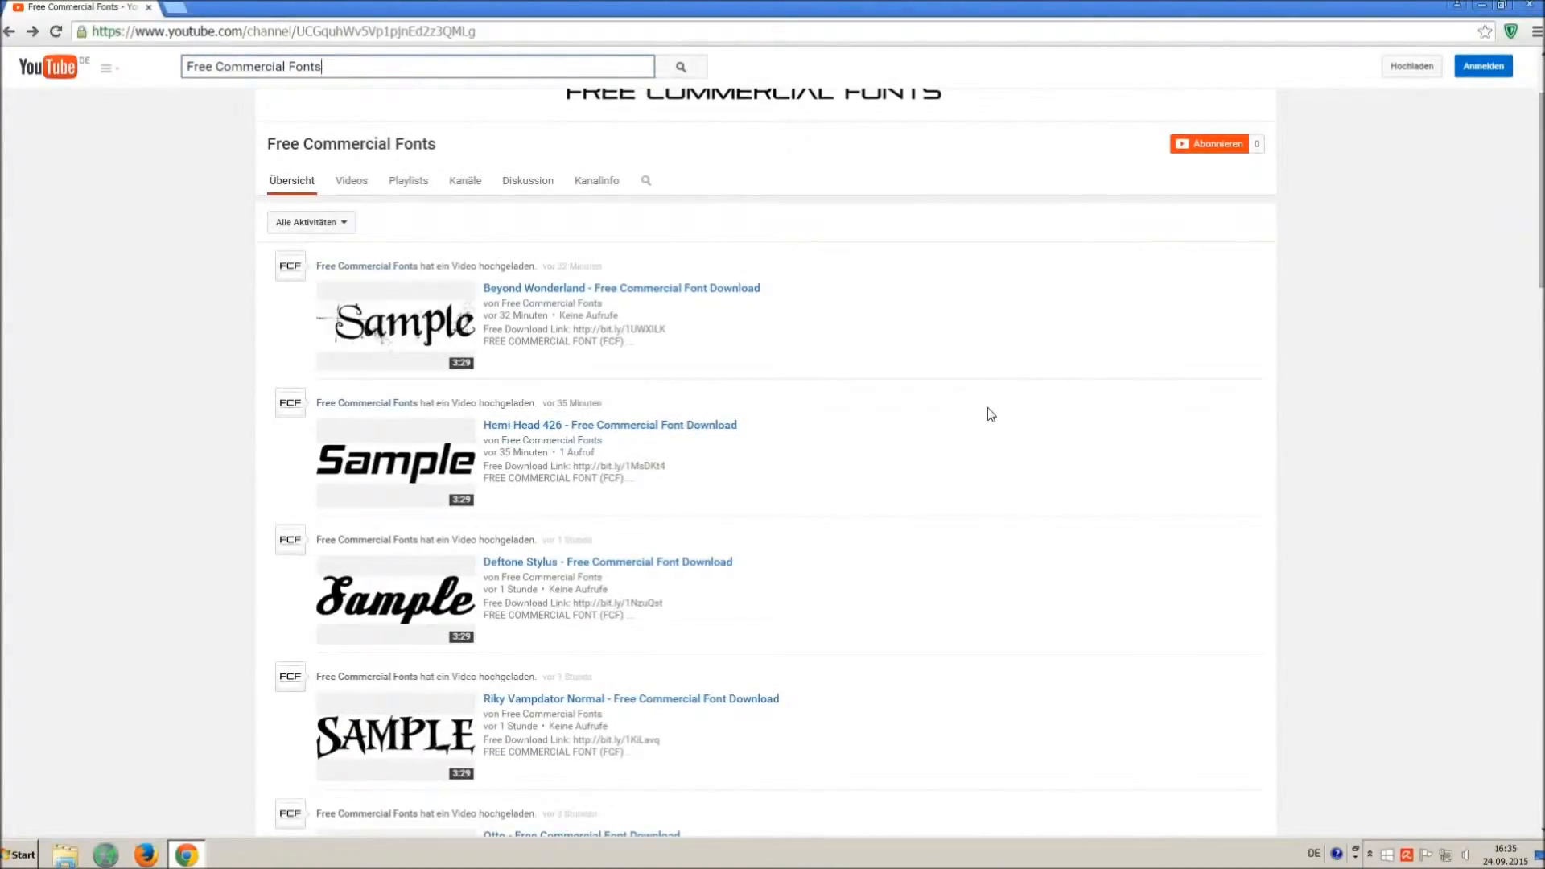
scroll("down", 3)
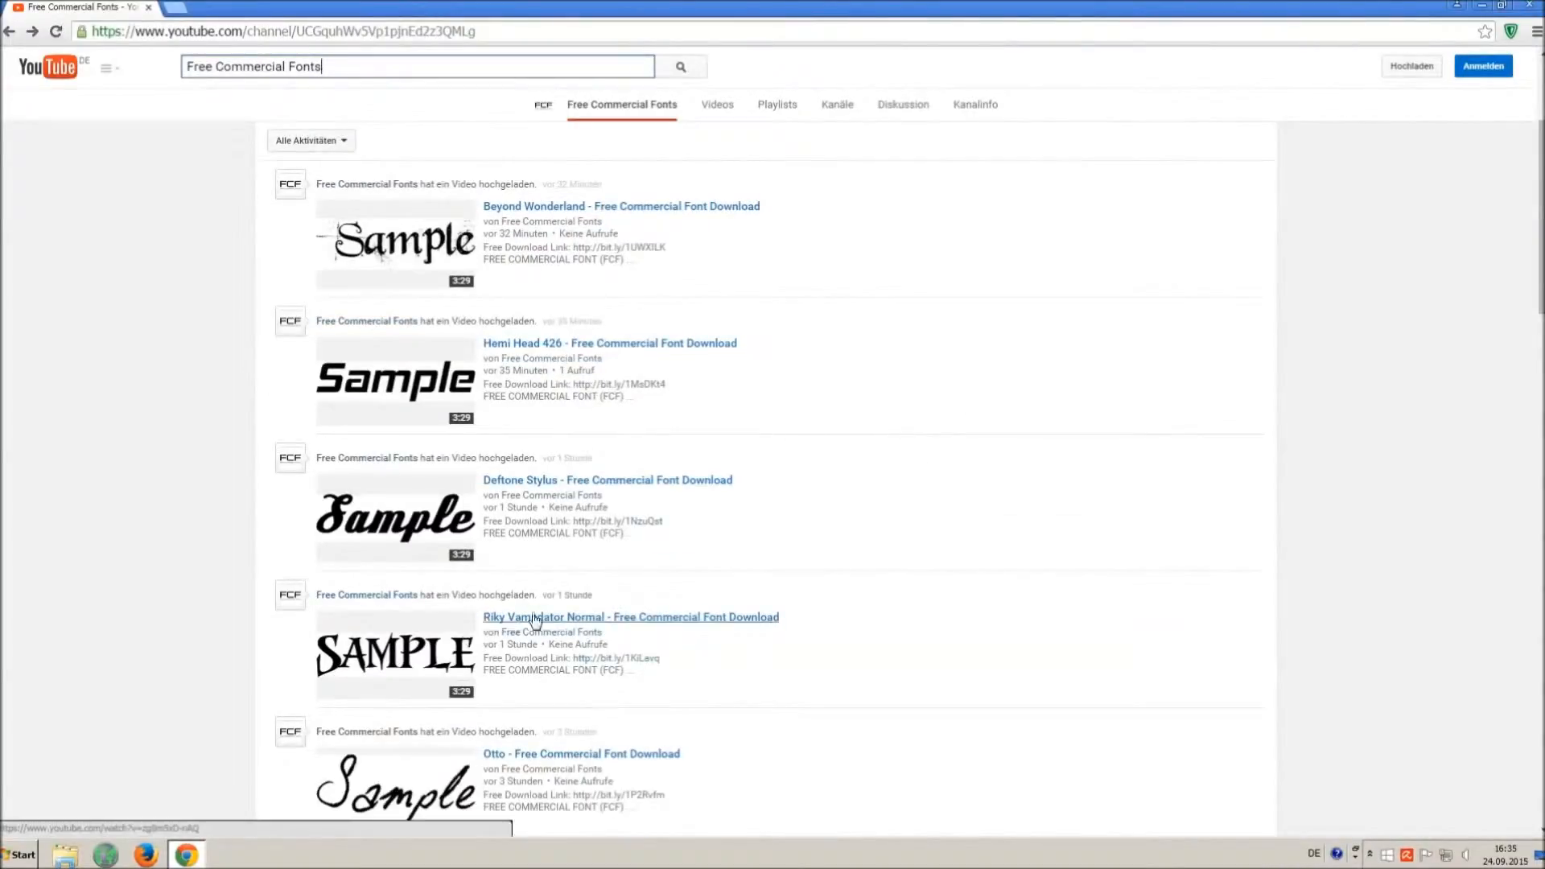
Open the Riky Vampdator Normal video and follow its Free Download Link to adf.ly.
left_click(629, 617)
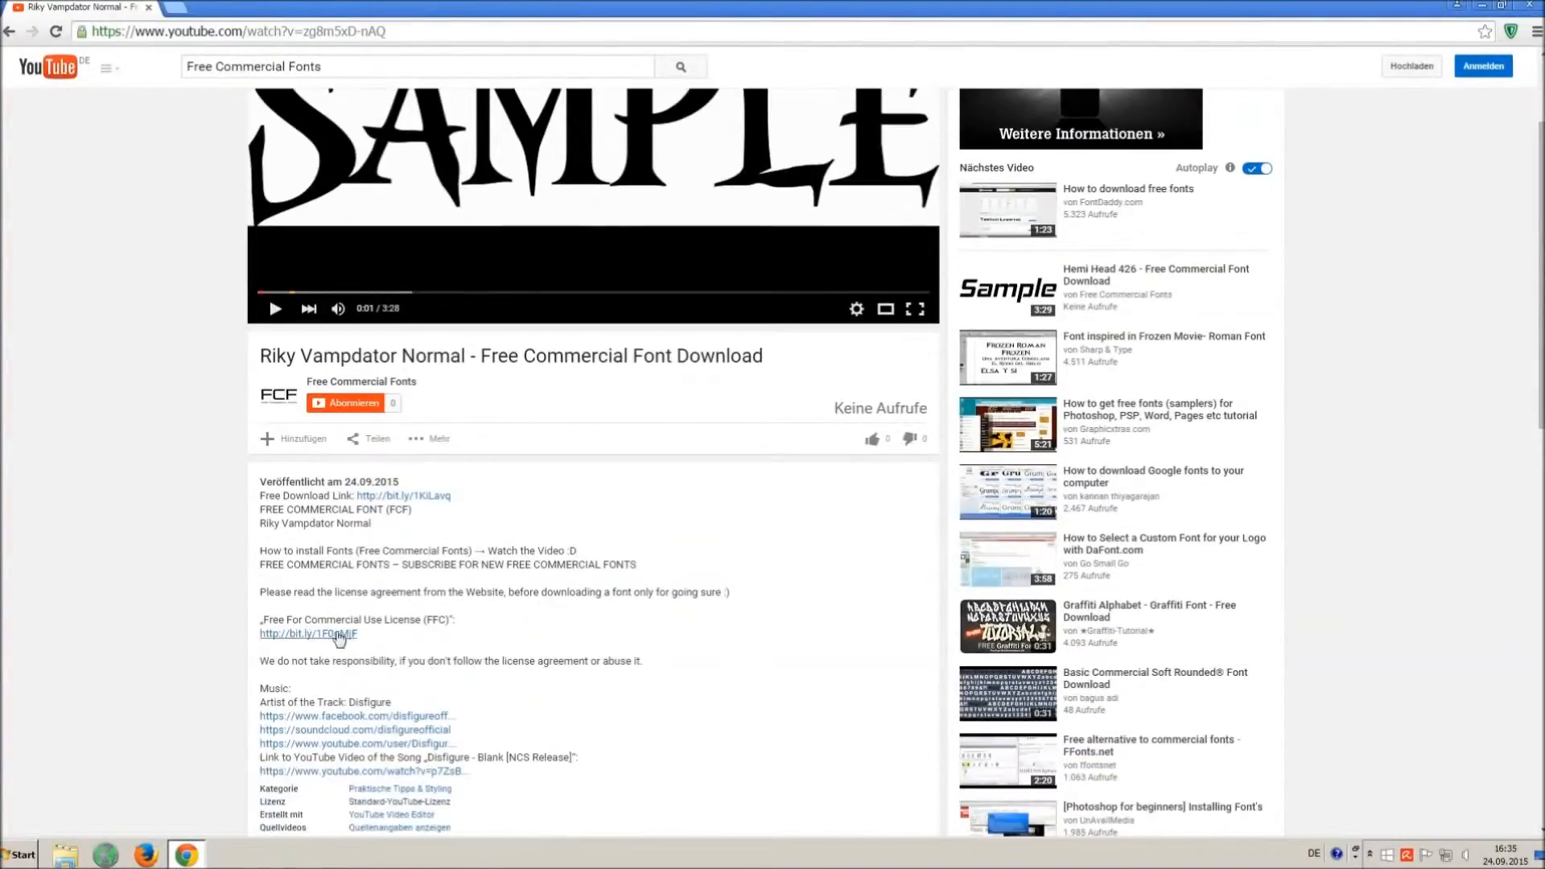
left_click_drag(259, 592, 332, 634)
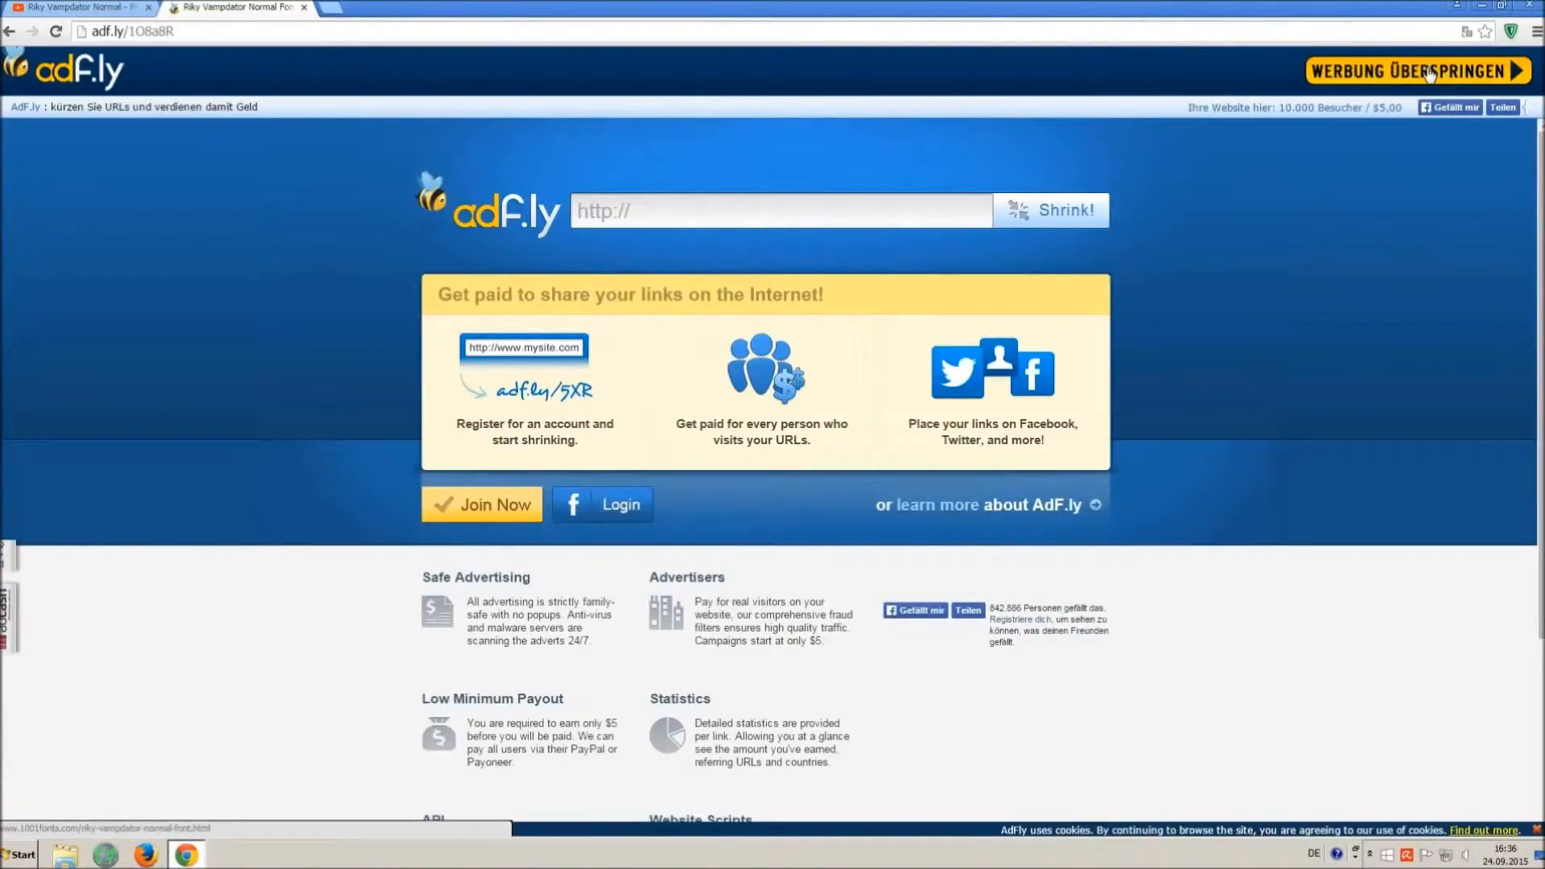
Skip the adf.ly ad and download the Riky Vampdator Normal TTF from 1001 Fonts.
left_click(1418, 71)
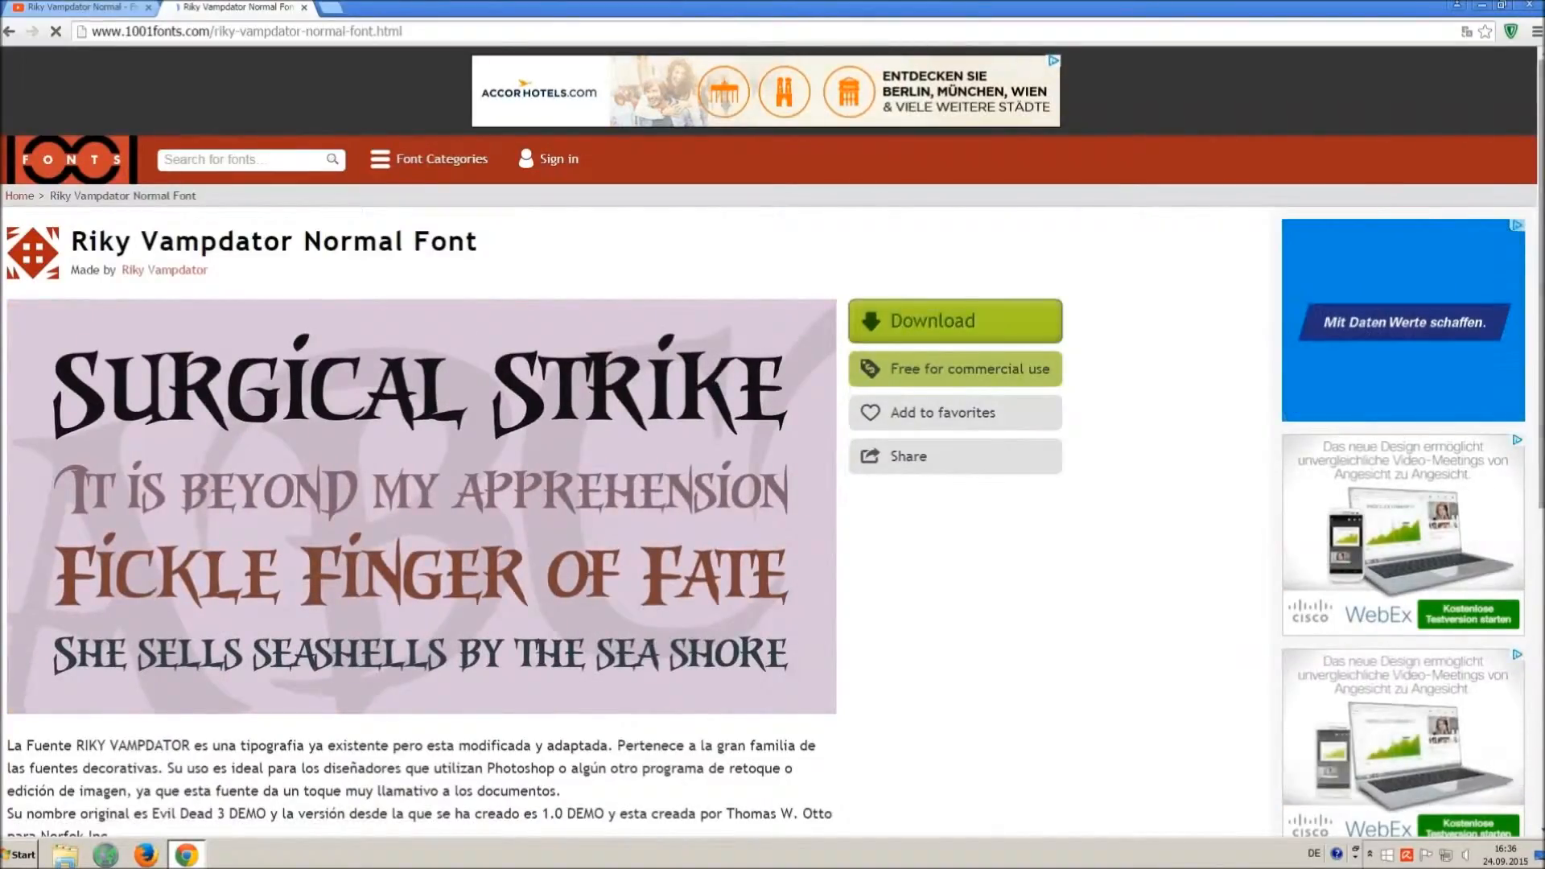
scroll("down", 3)
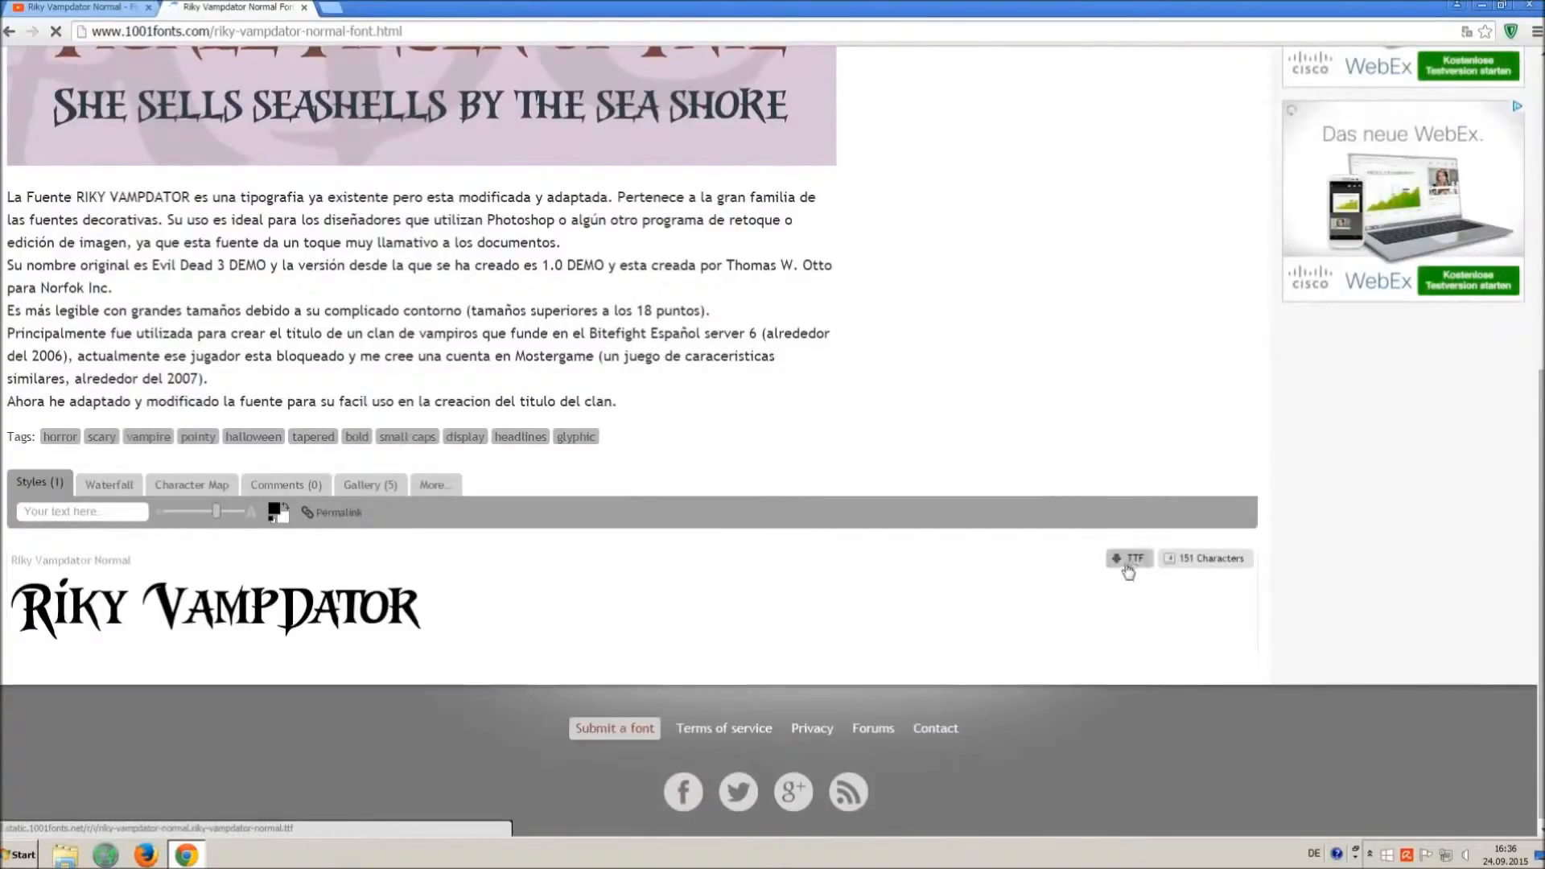
left_click(1132, 559)
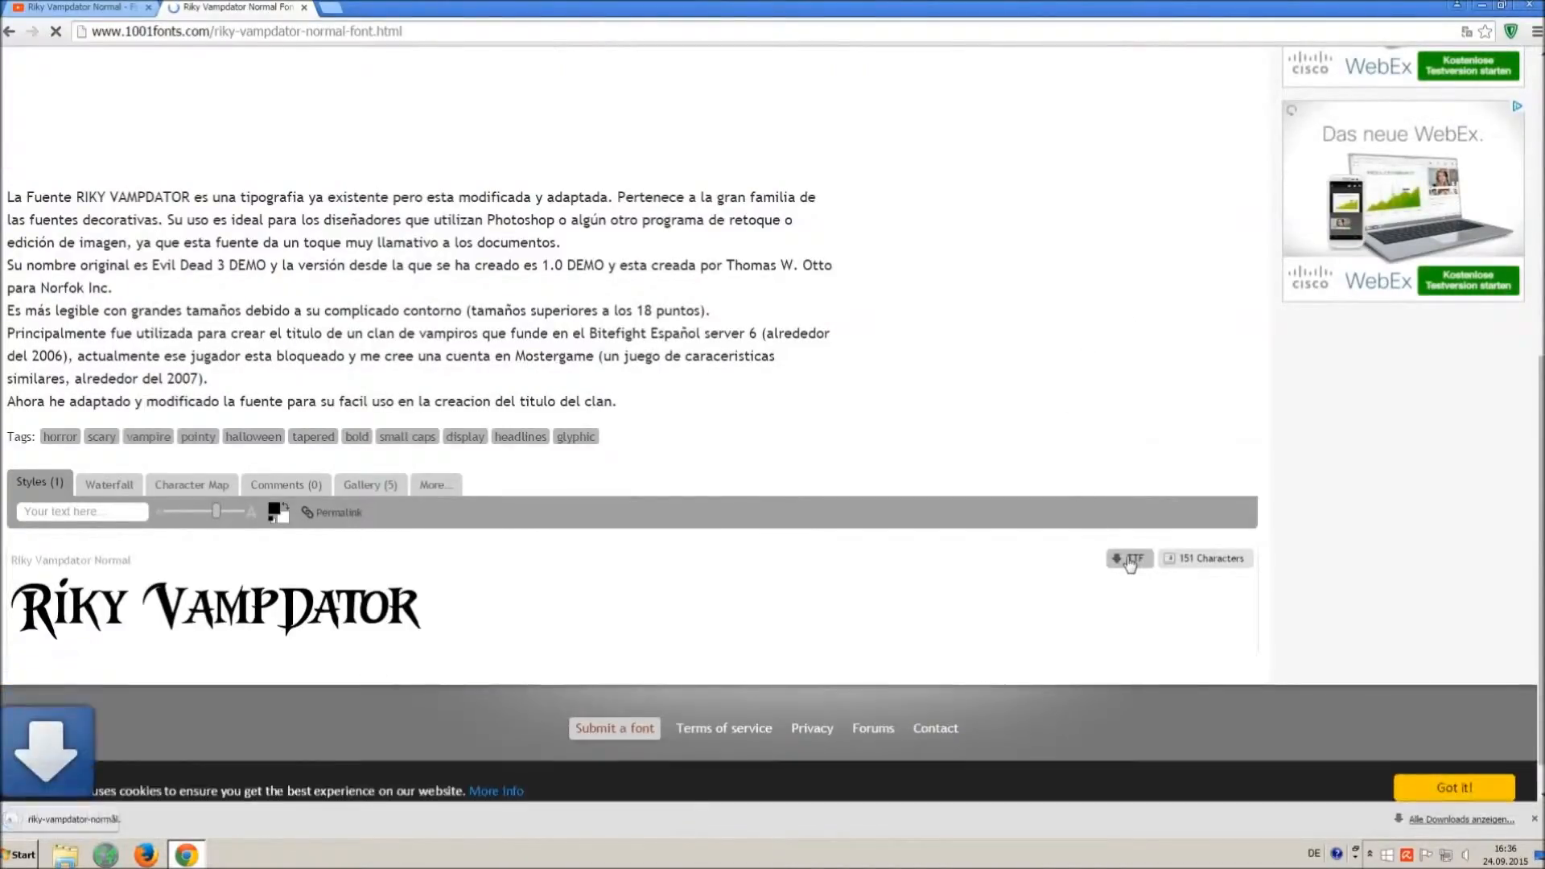
left_click(1130, 558)
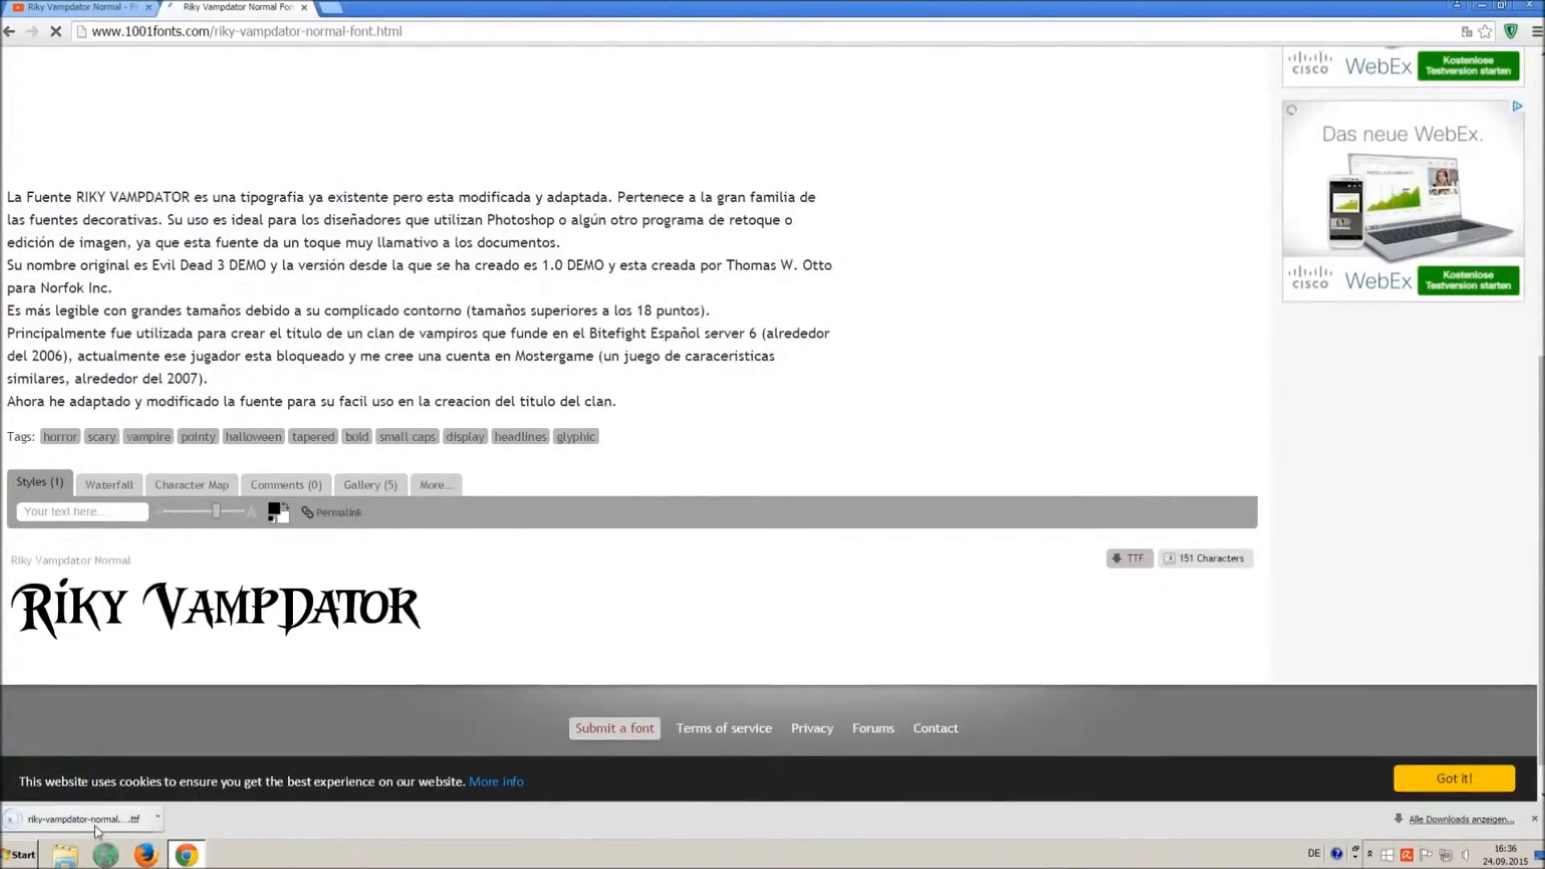
left_click(18, 853)
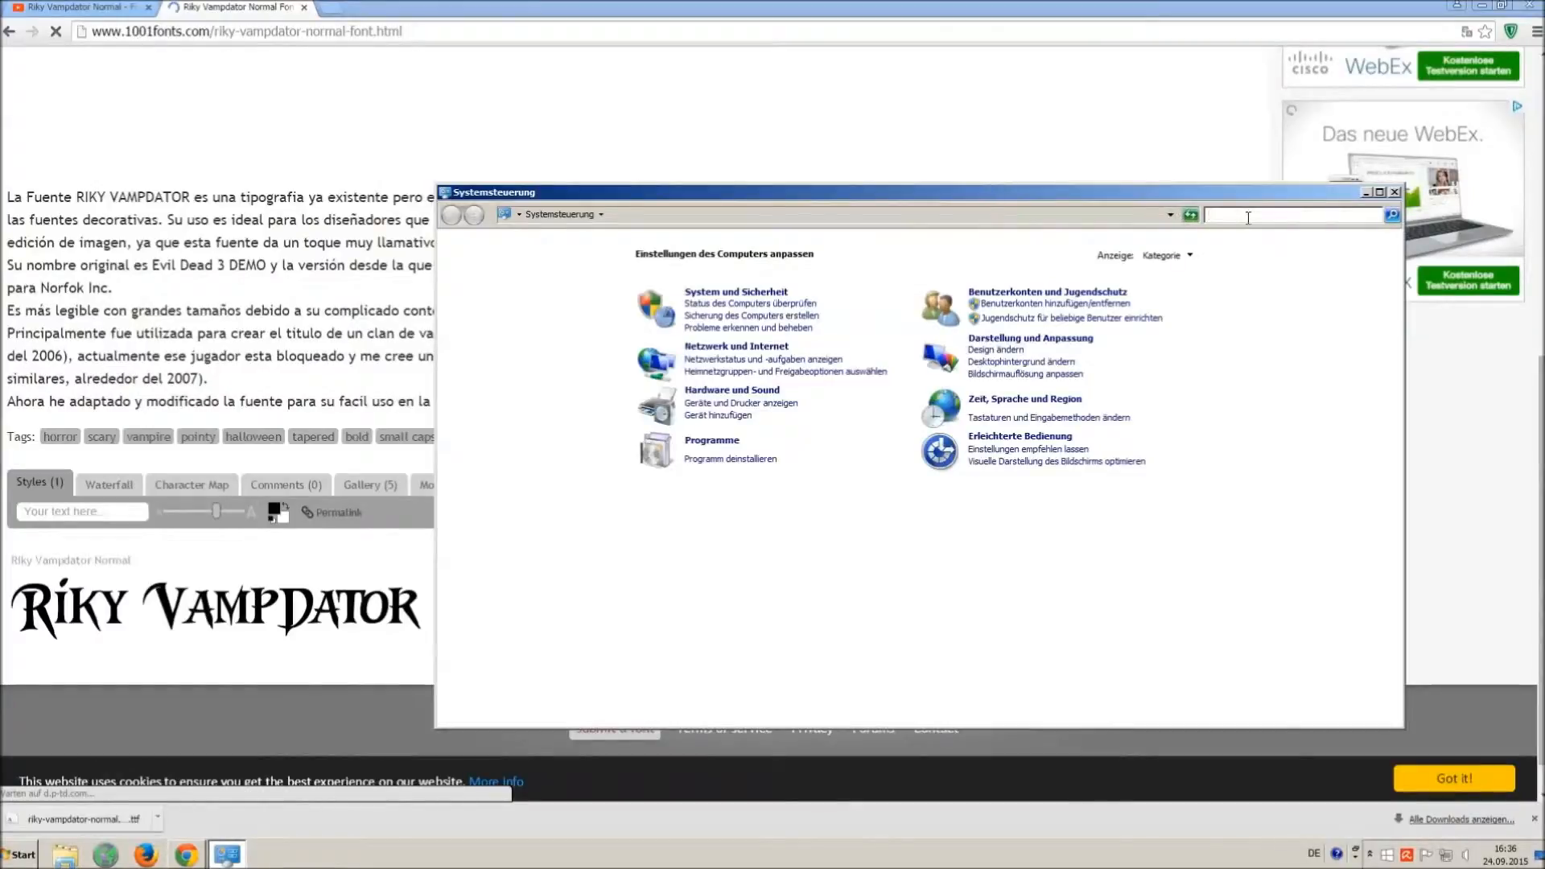
Search Control Panel for 'font' and open the Schriftarten folder.
type("font")
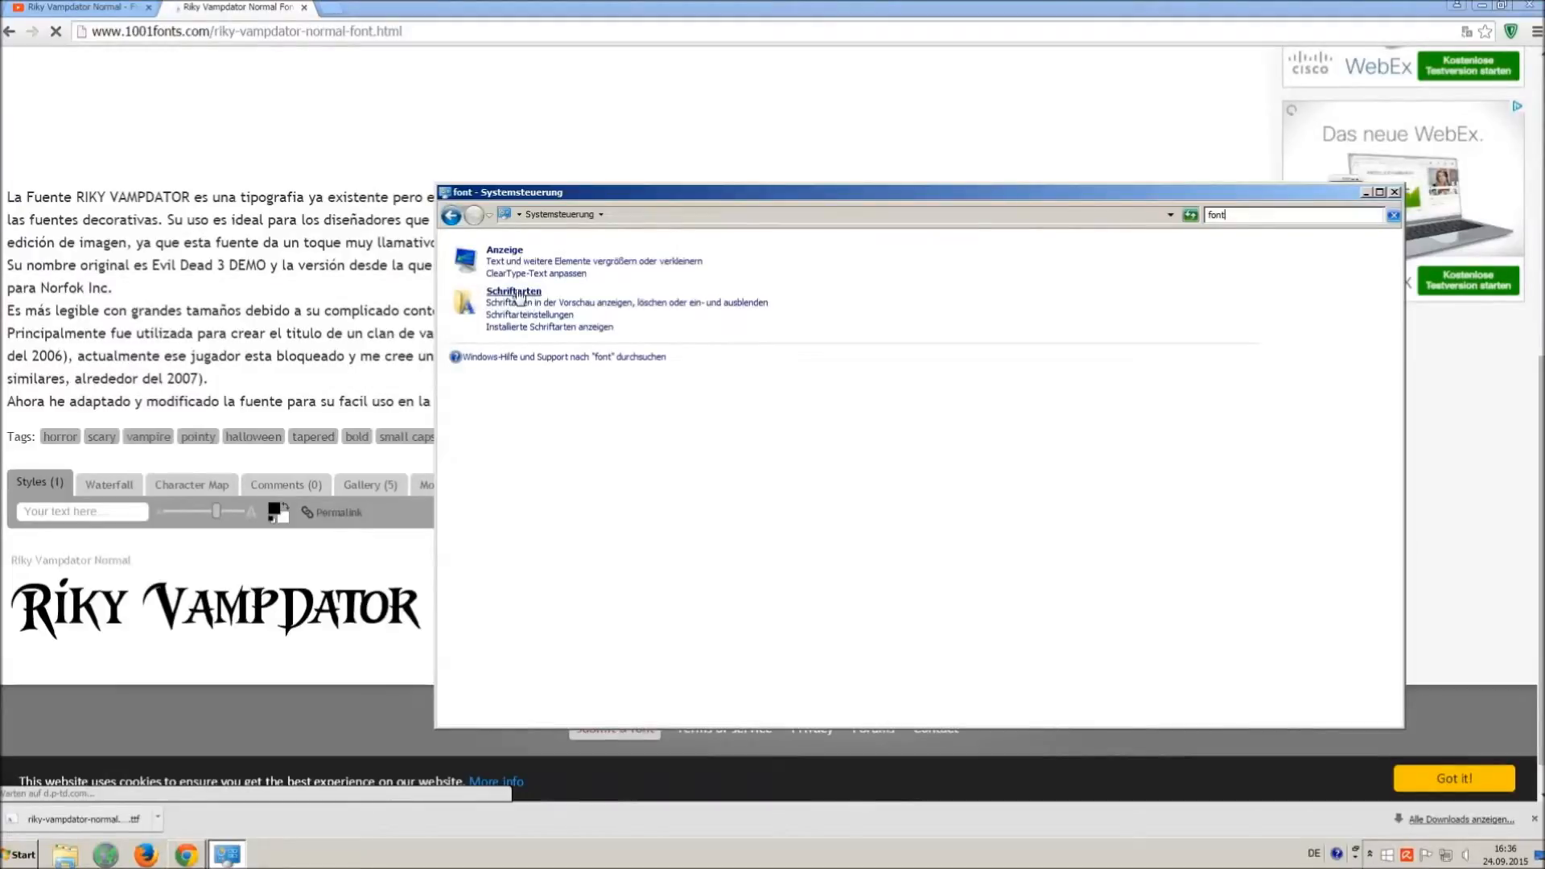
left_click(514, 290)
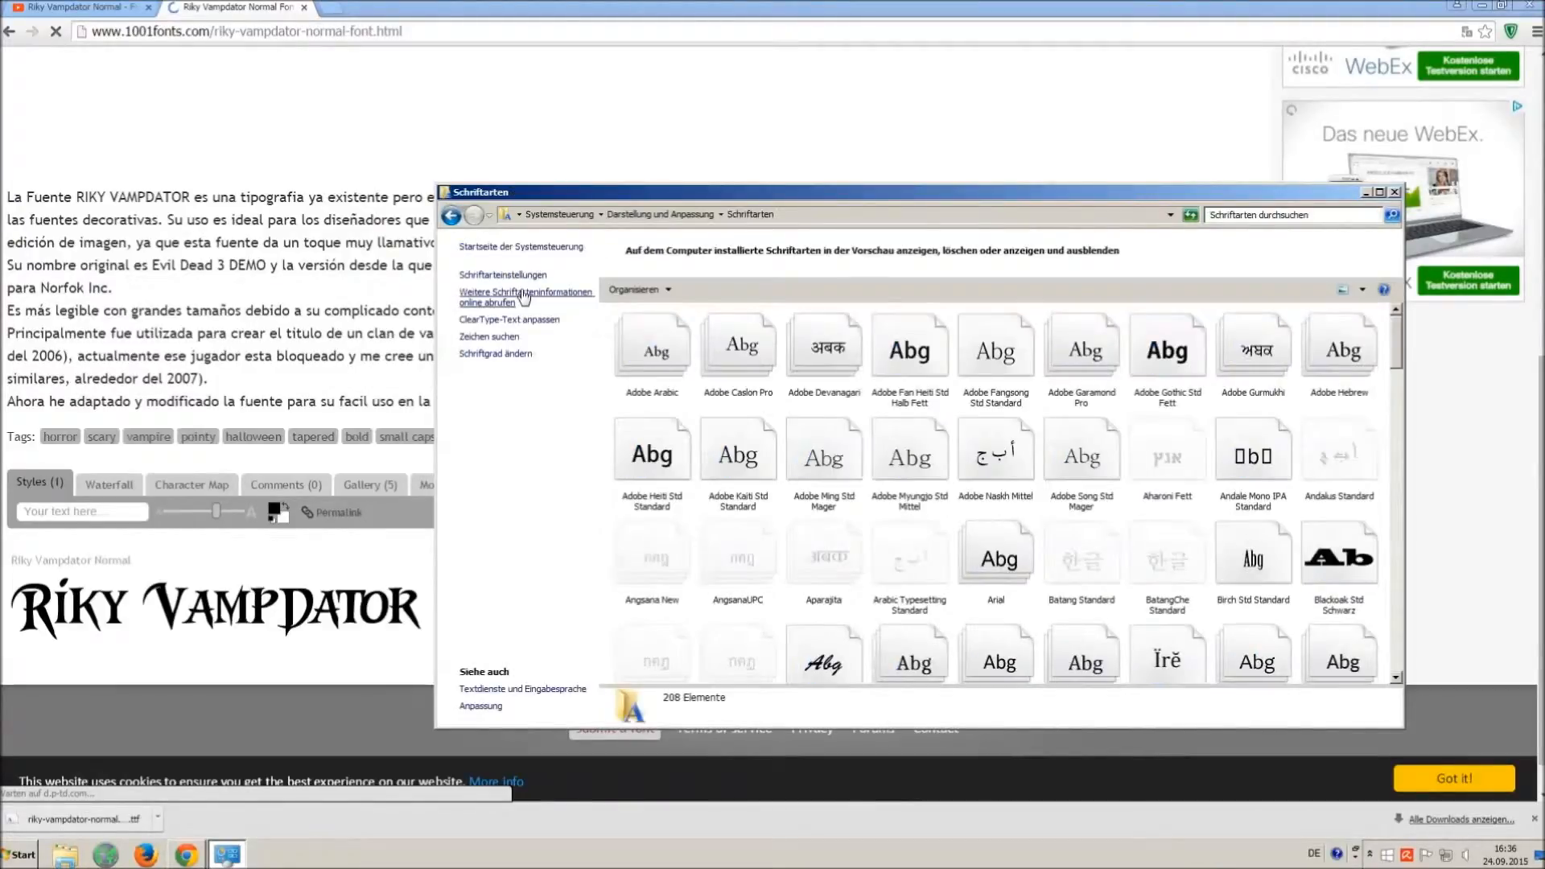
mouse_move(611, 307)
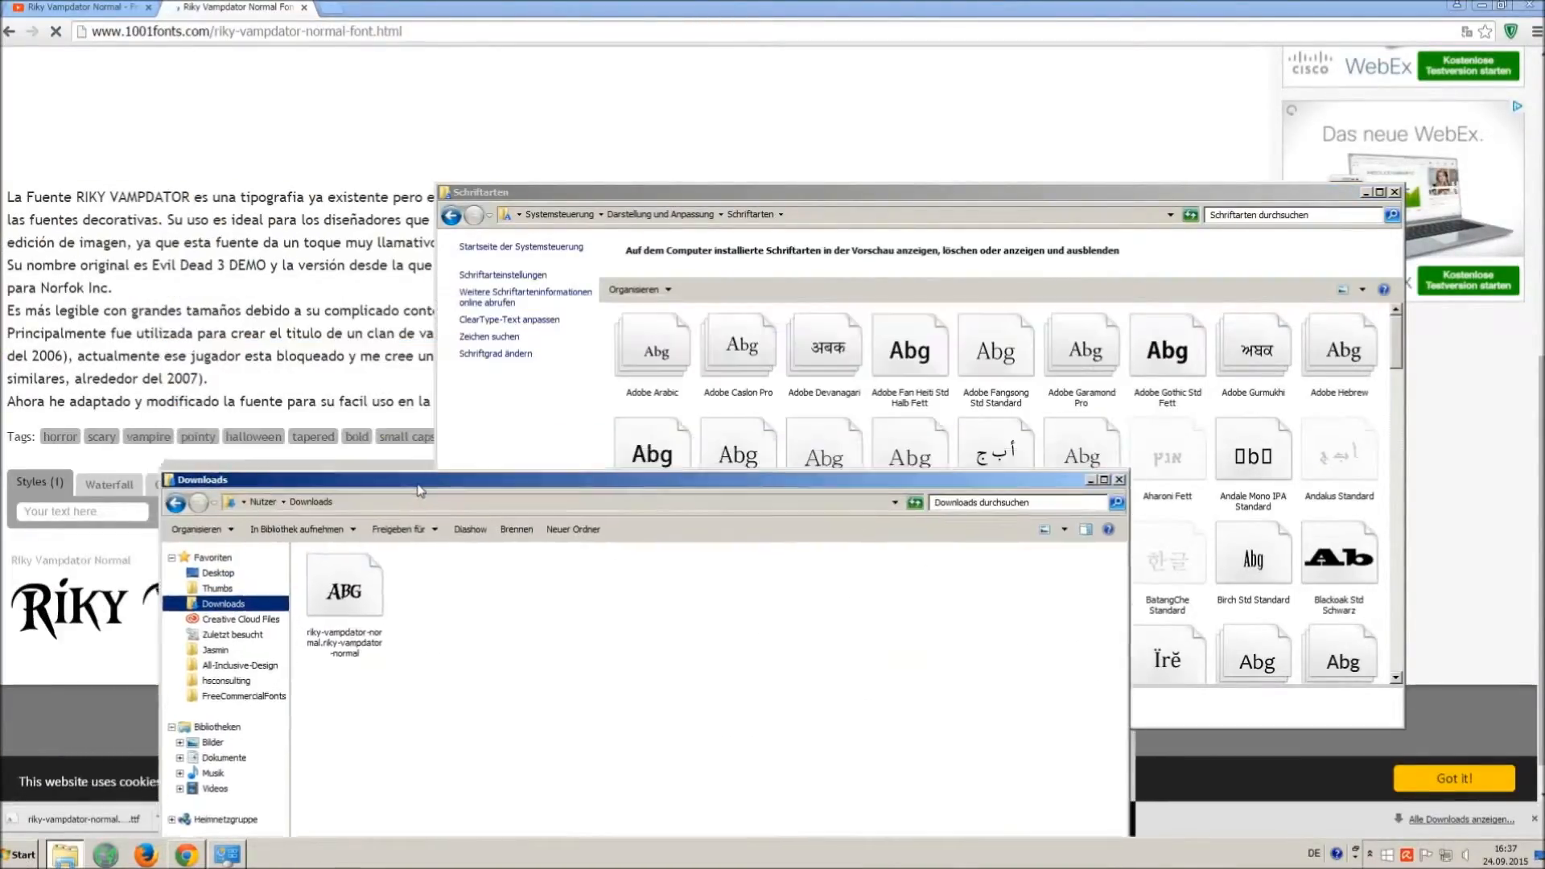
Install riky-vampdator-normal.ttf from Downloads, bringing the fonts to 209, and close the Fonts window.
double_click(343, 581)
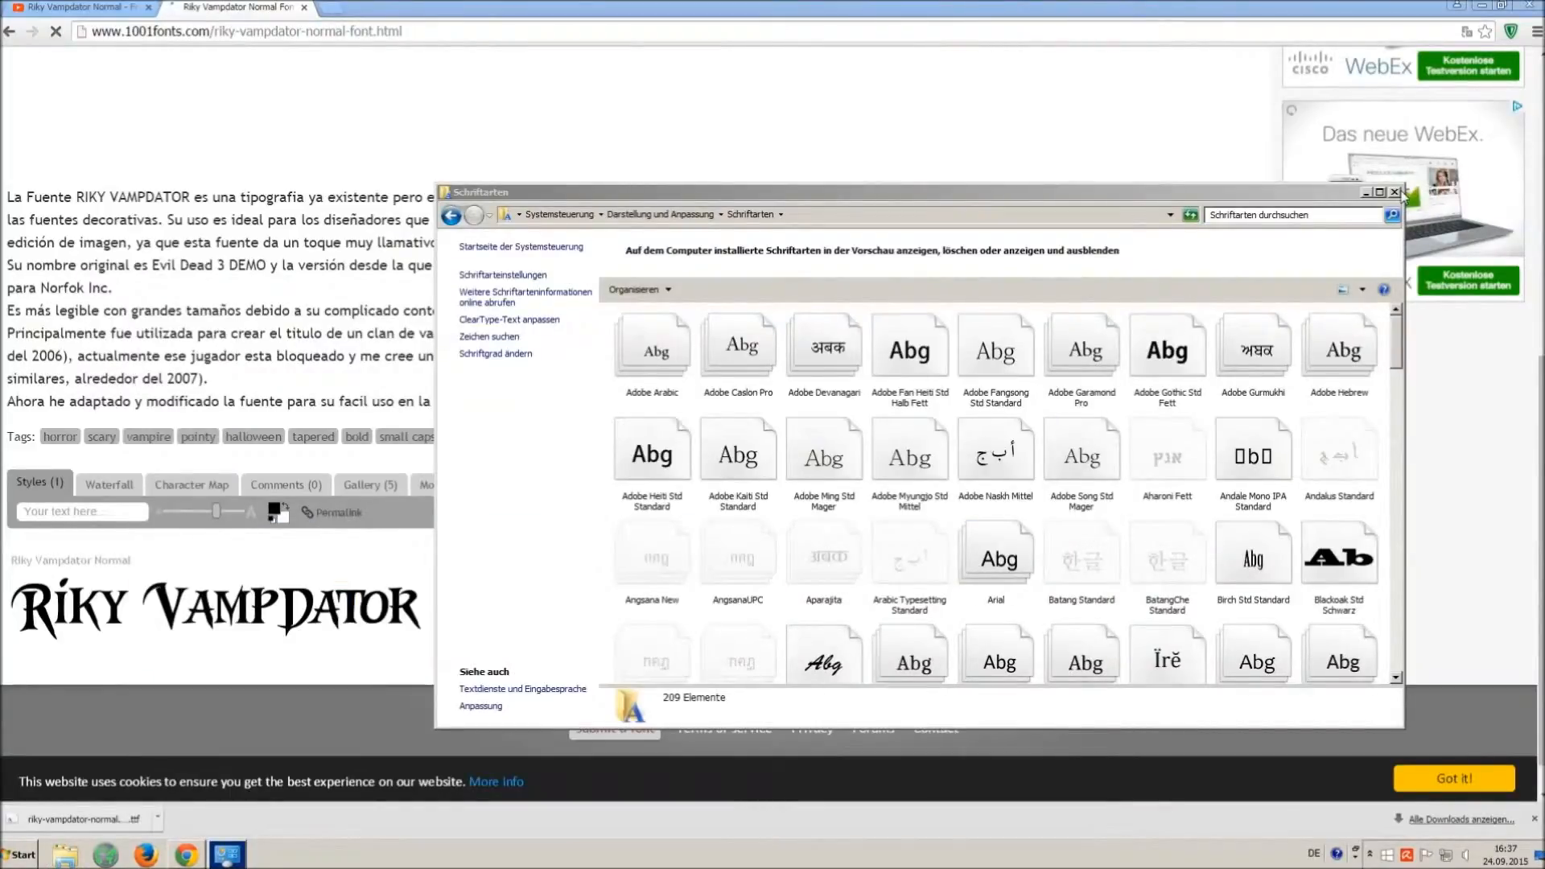
left_click(1395, 193)
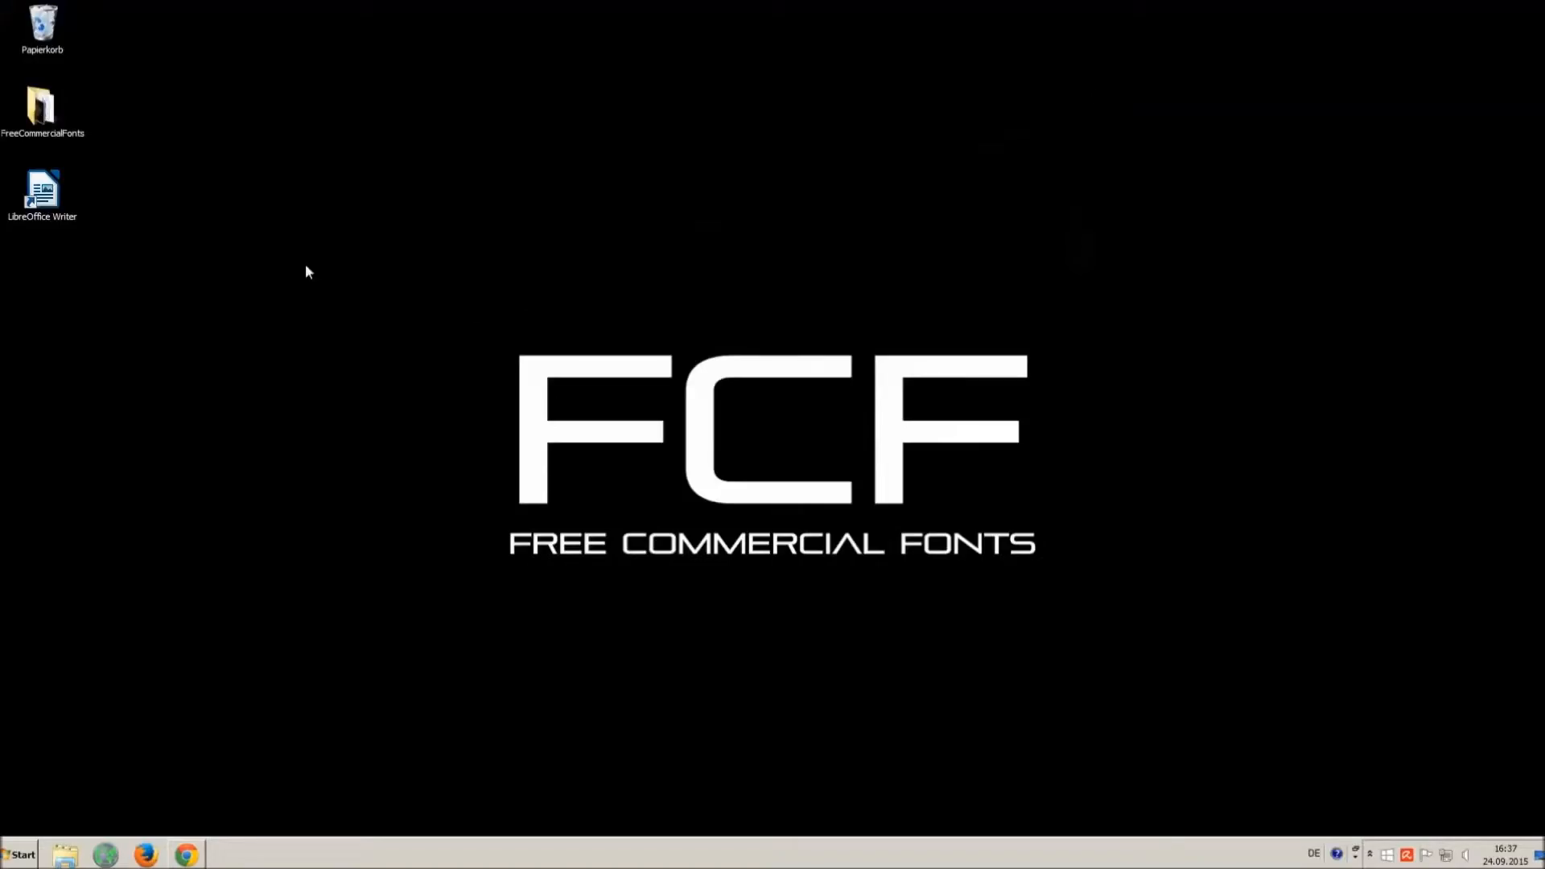
Launch a blank Writer document and type "O MG THIS VOICE IS SO ANNOYING !!!".
double_click(41, 190)
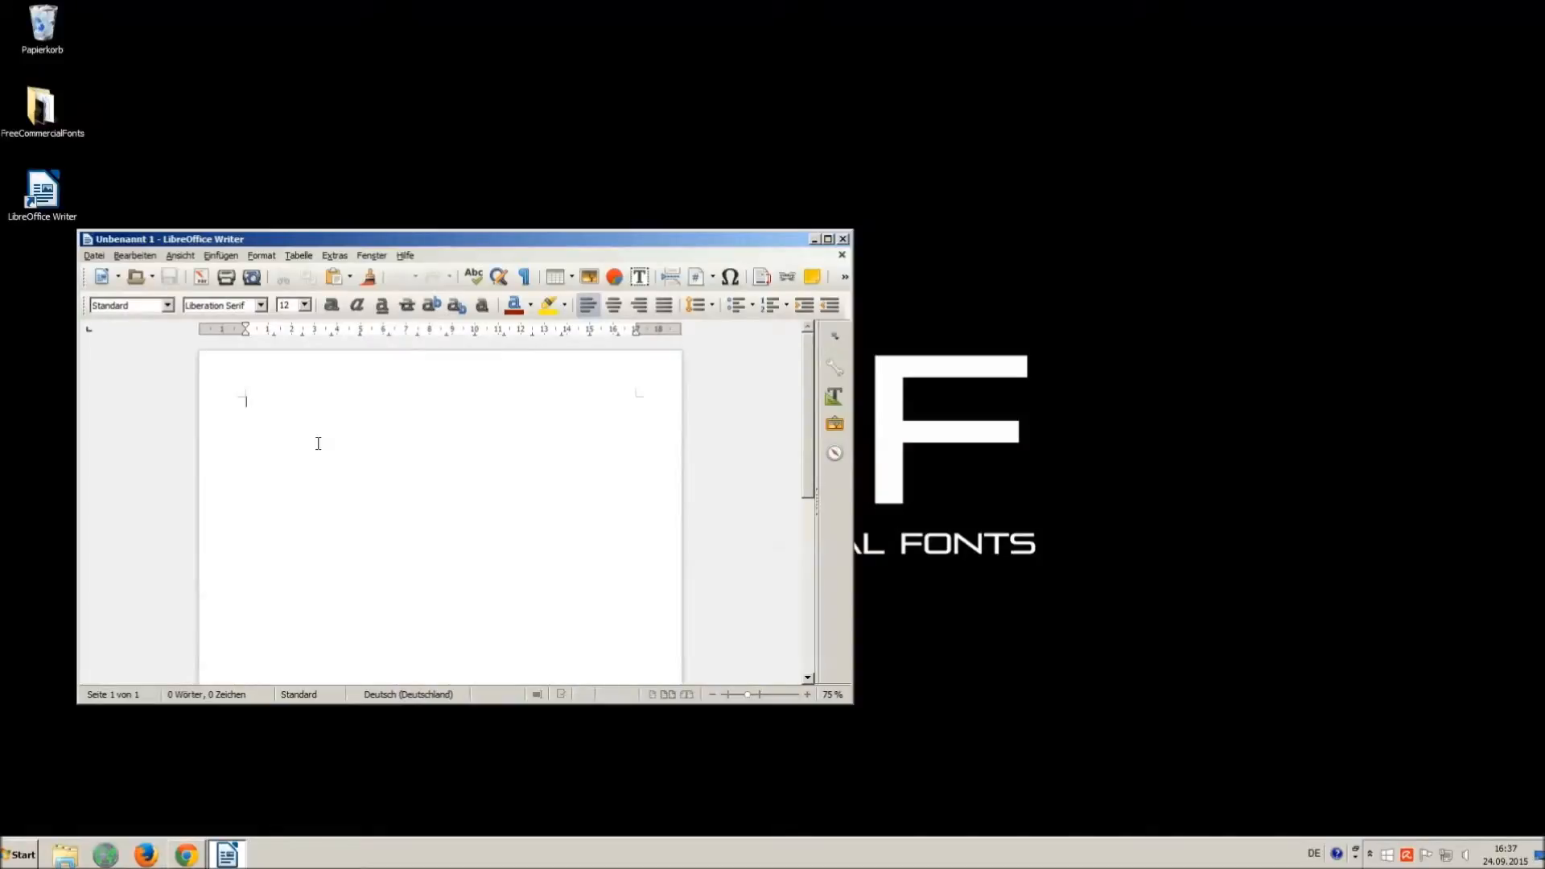
type("q")
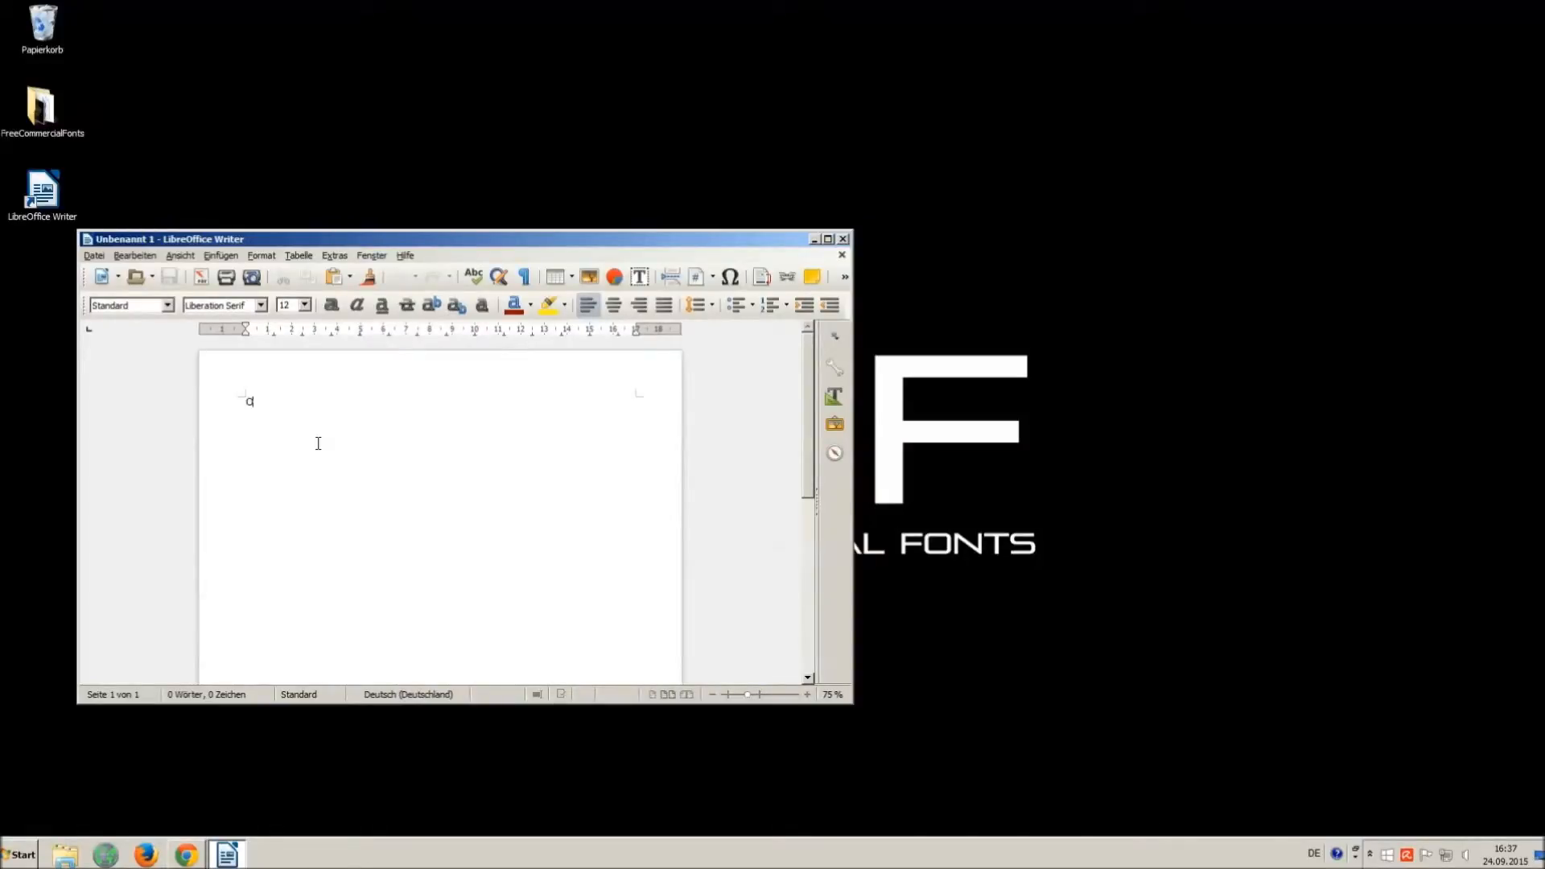
type("MG")
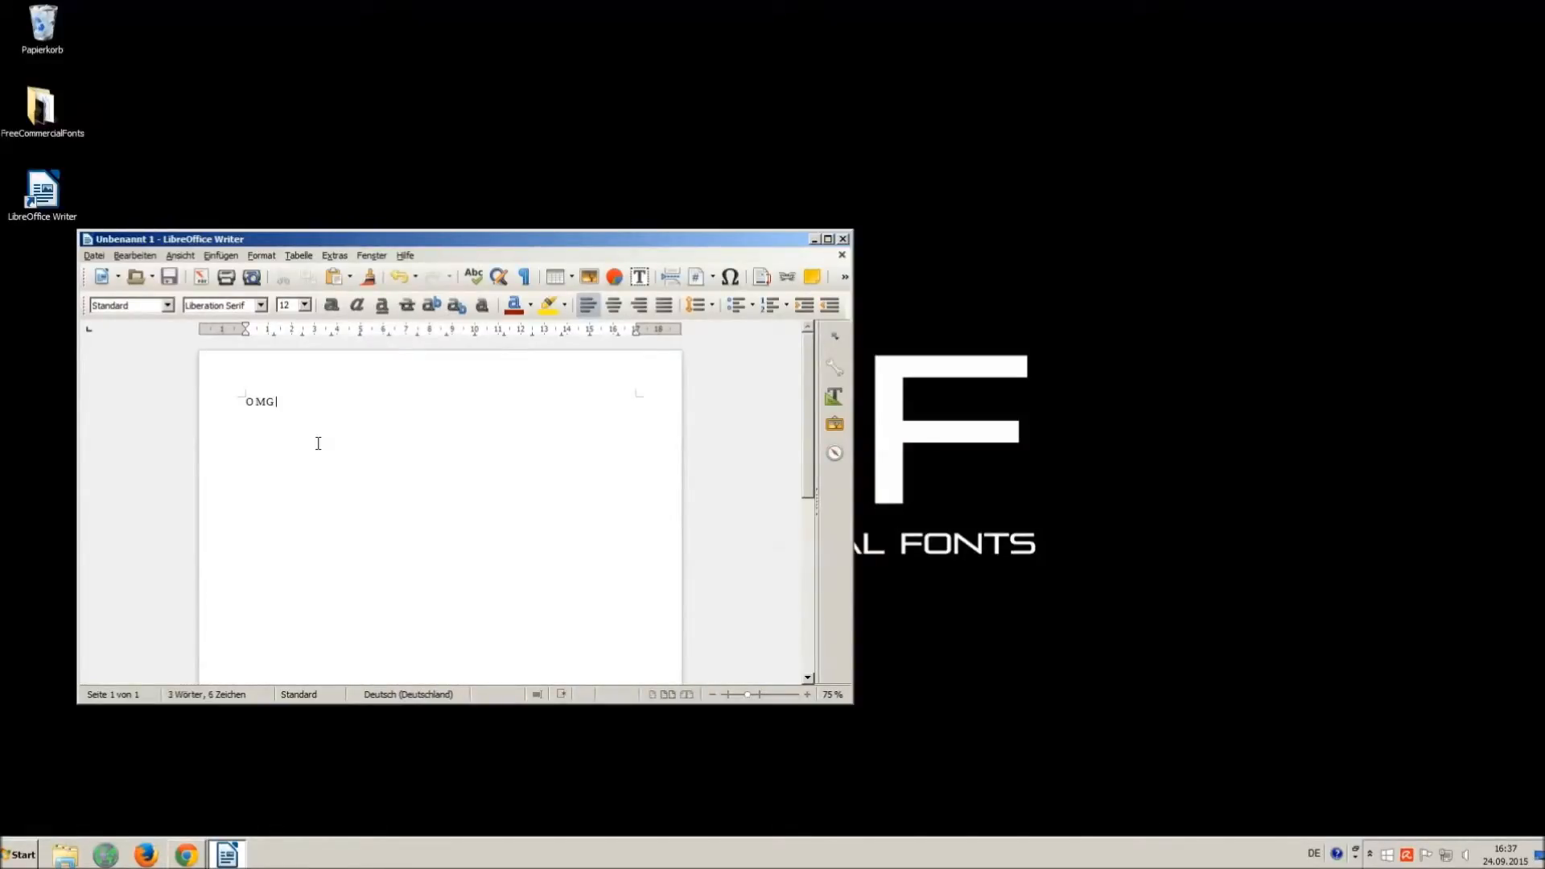
type("THIS VOICE")
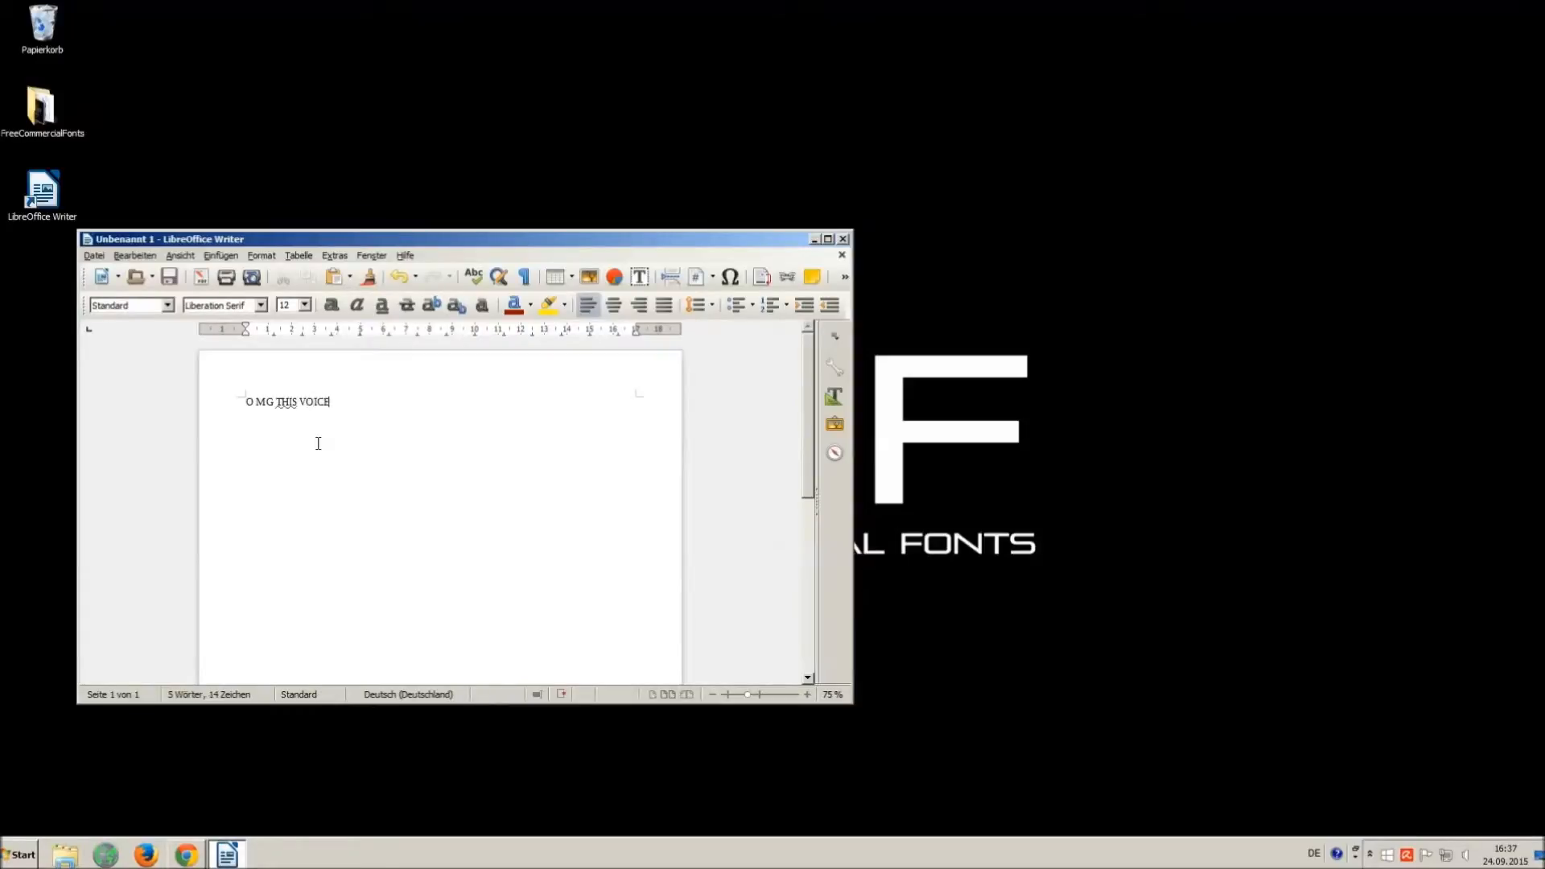
type("IS SO ANNOYING !!!")
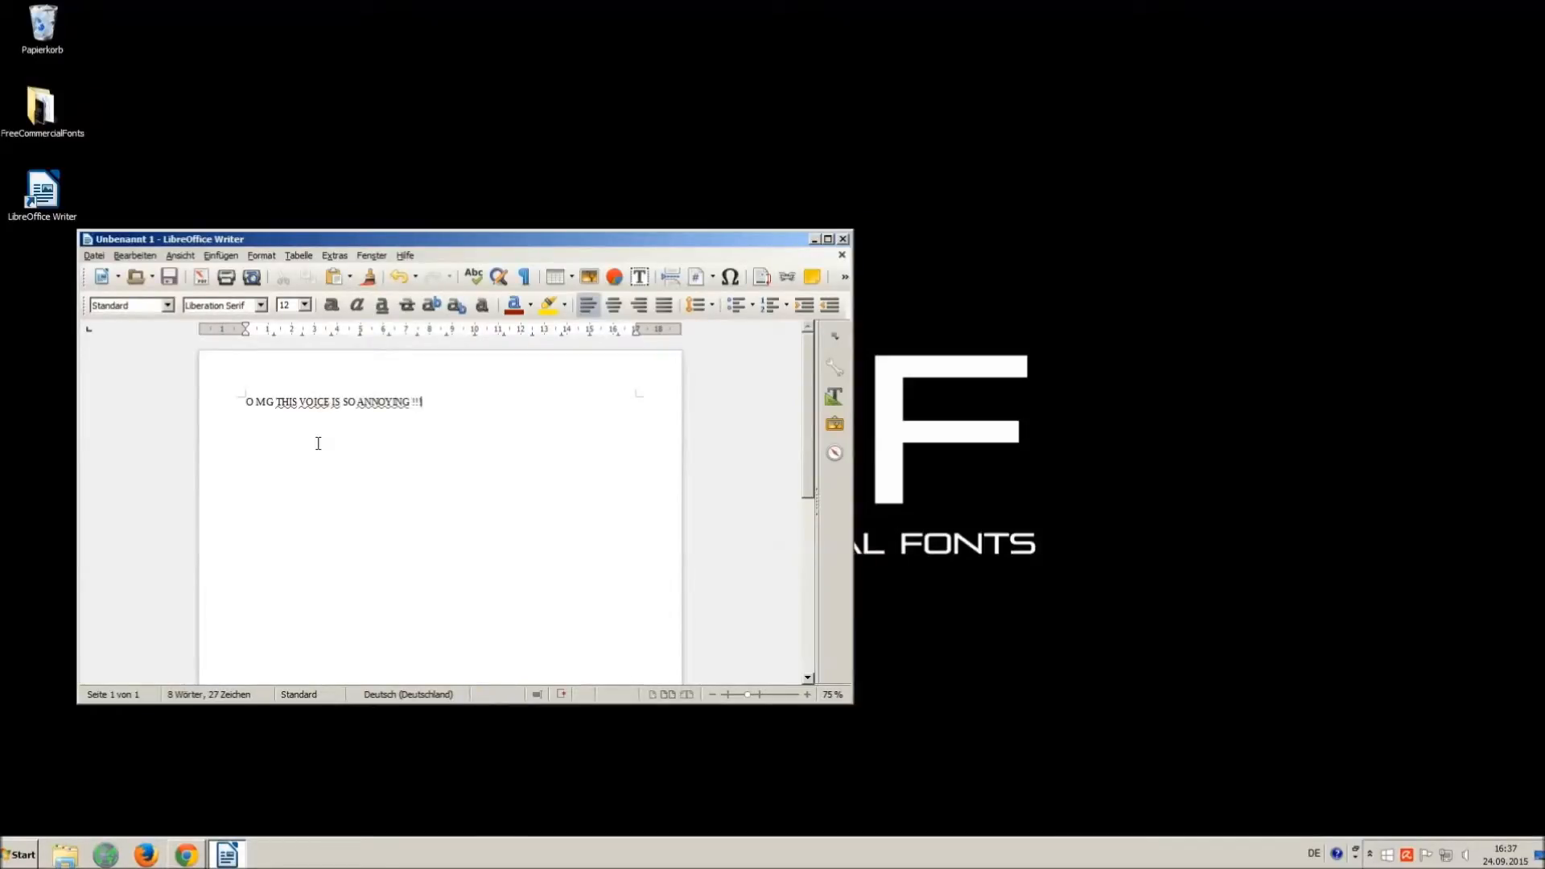
type(":)")
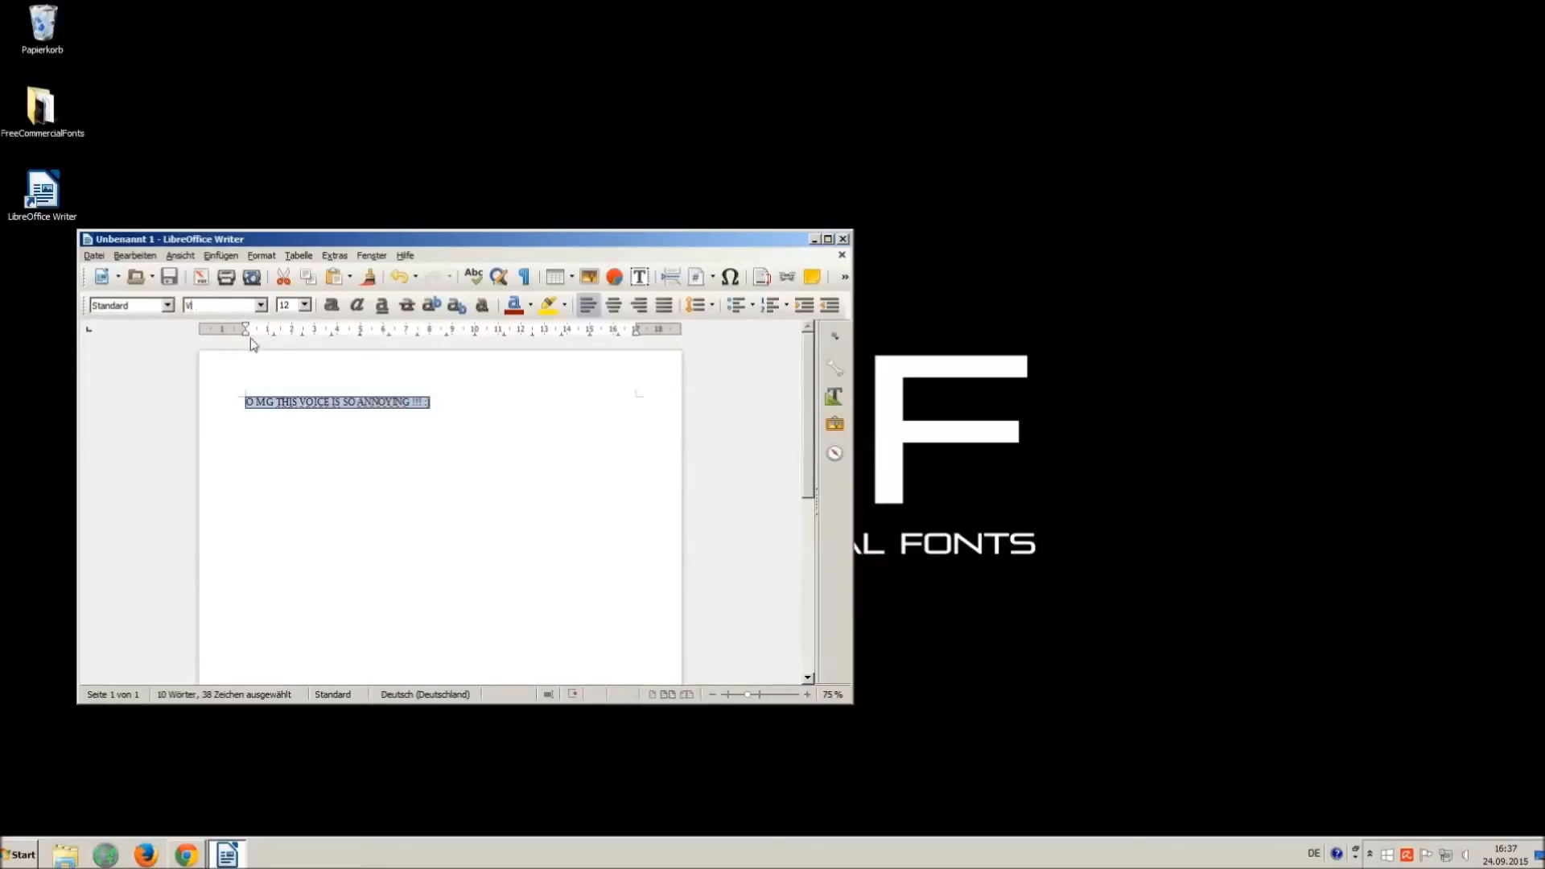
Set the selected sentence to Riky Vampdator Normal at size 16.
left_click(261, 304)
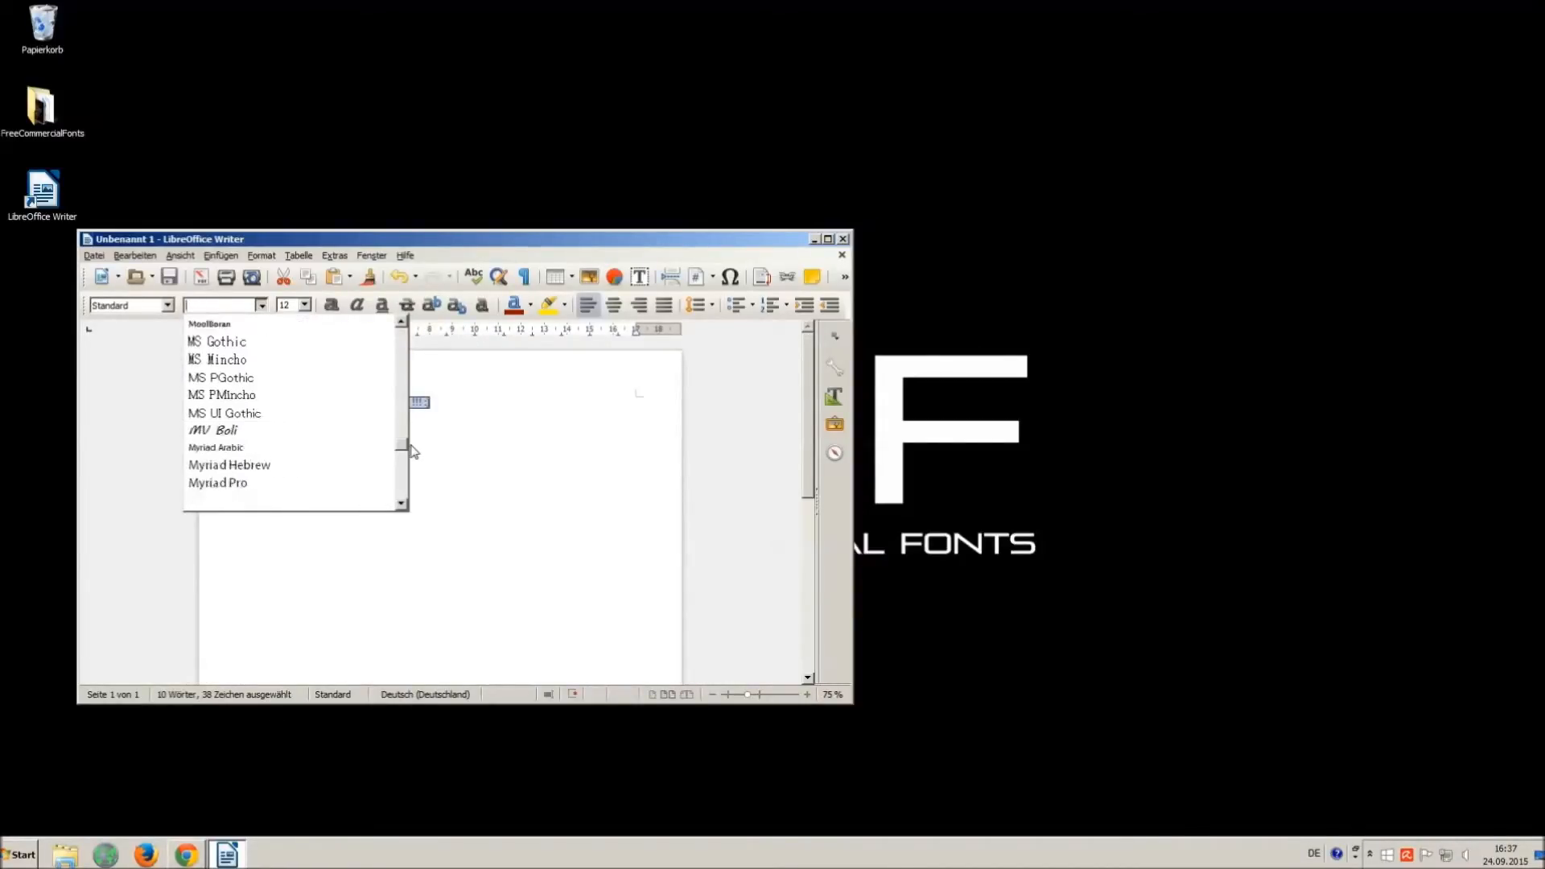
scroll("down", 3)
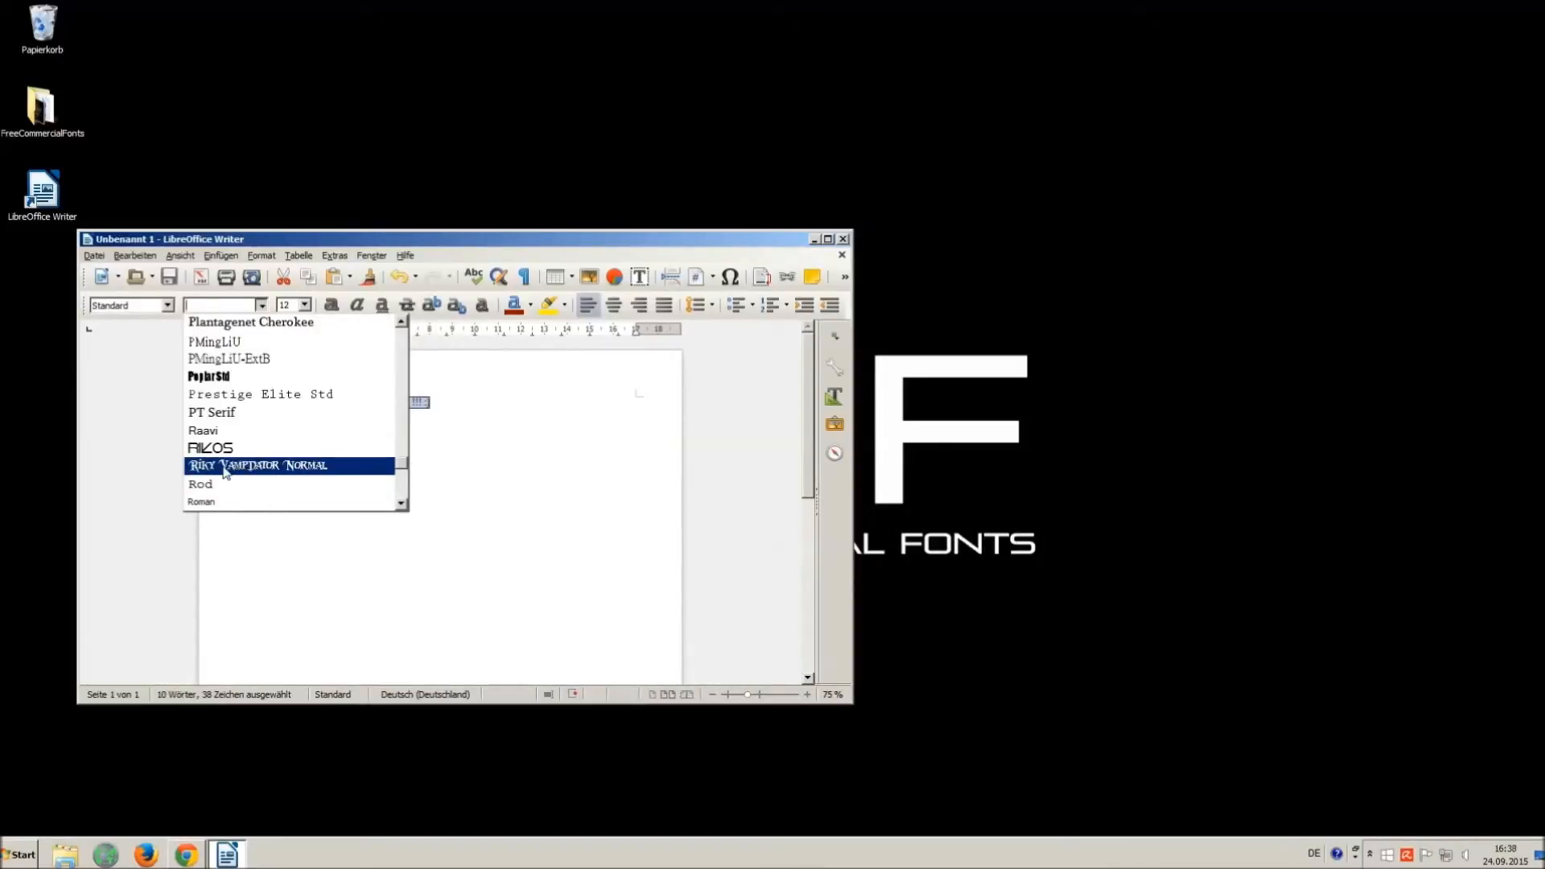
left_click(258, 465)
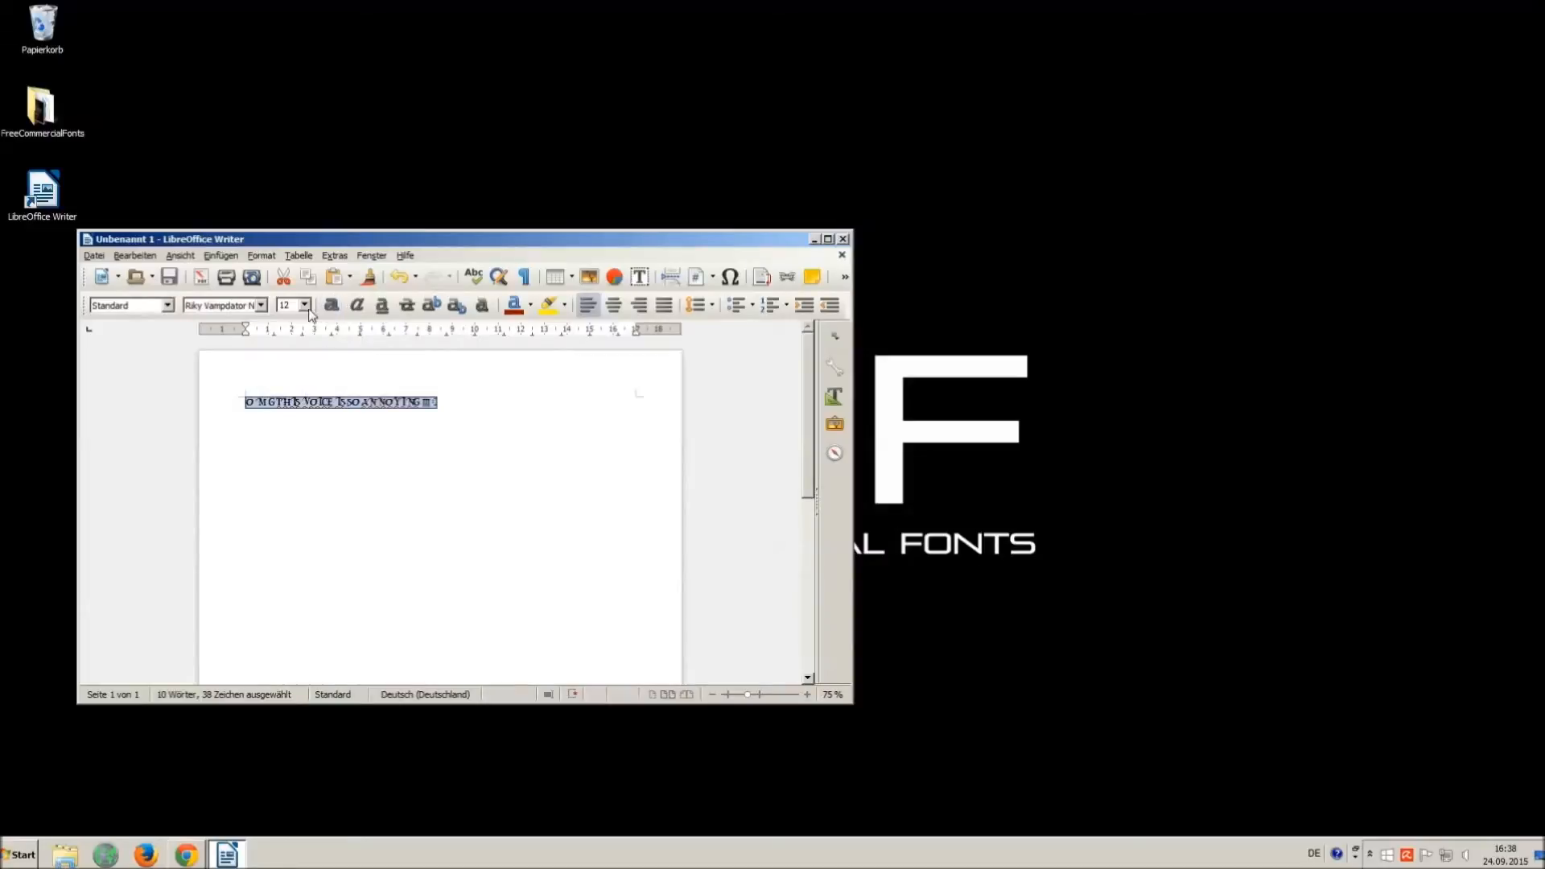
type("16")
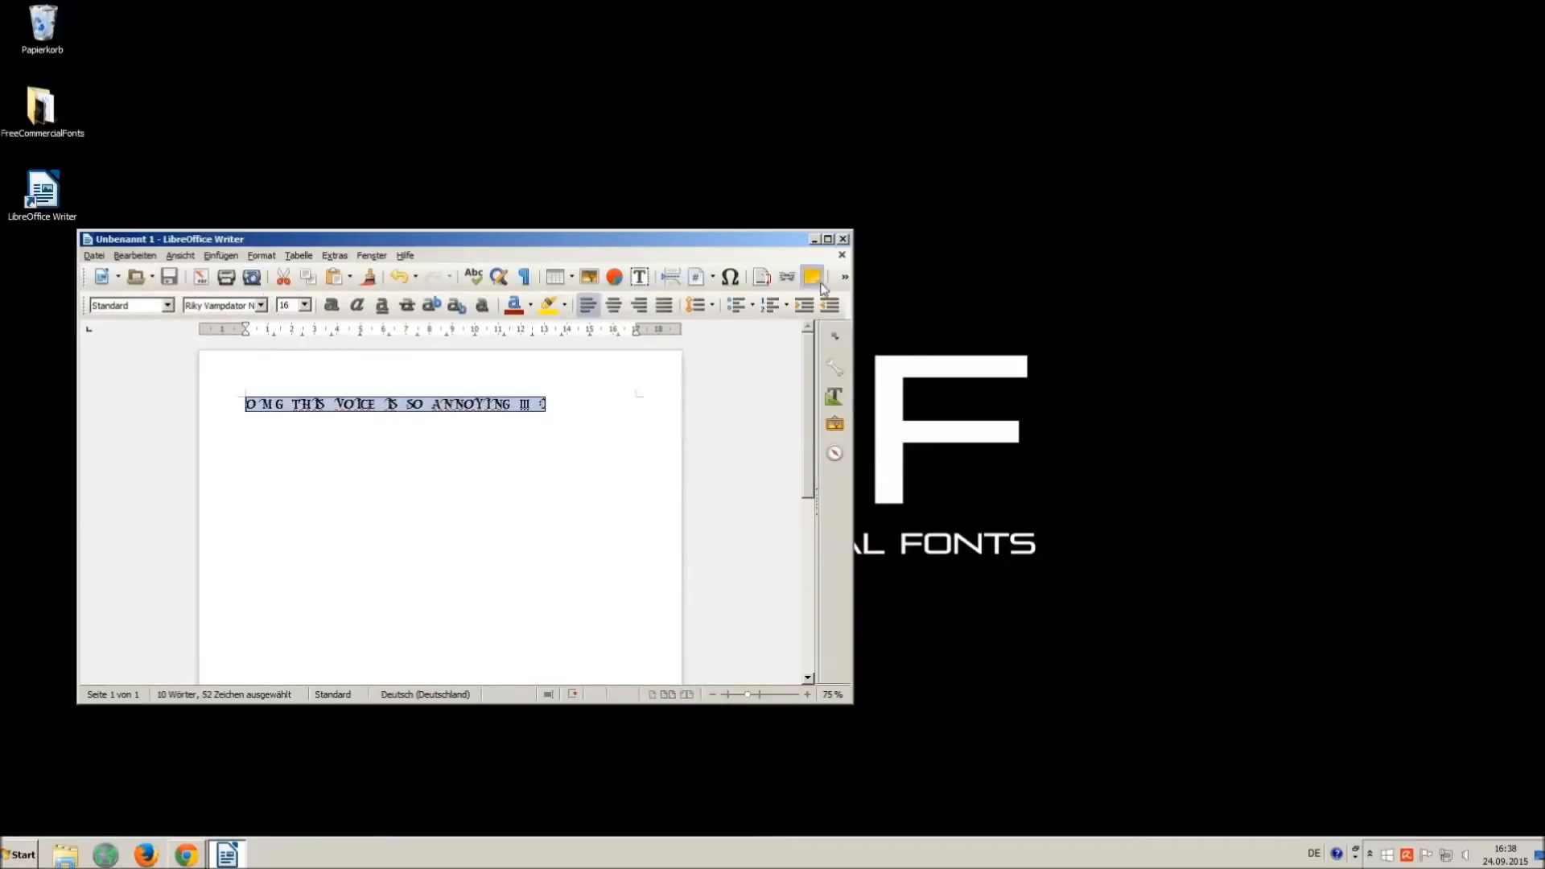
Close Writer with Nicht speichern and bring the browser back up.
left_click(843, 238)
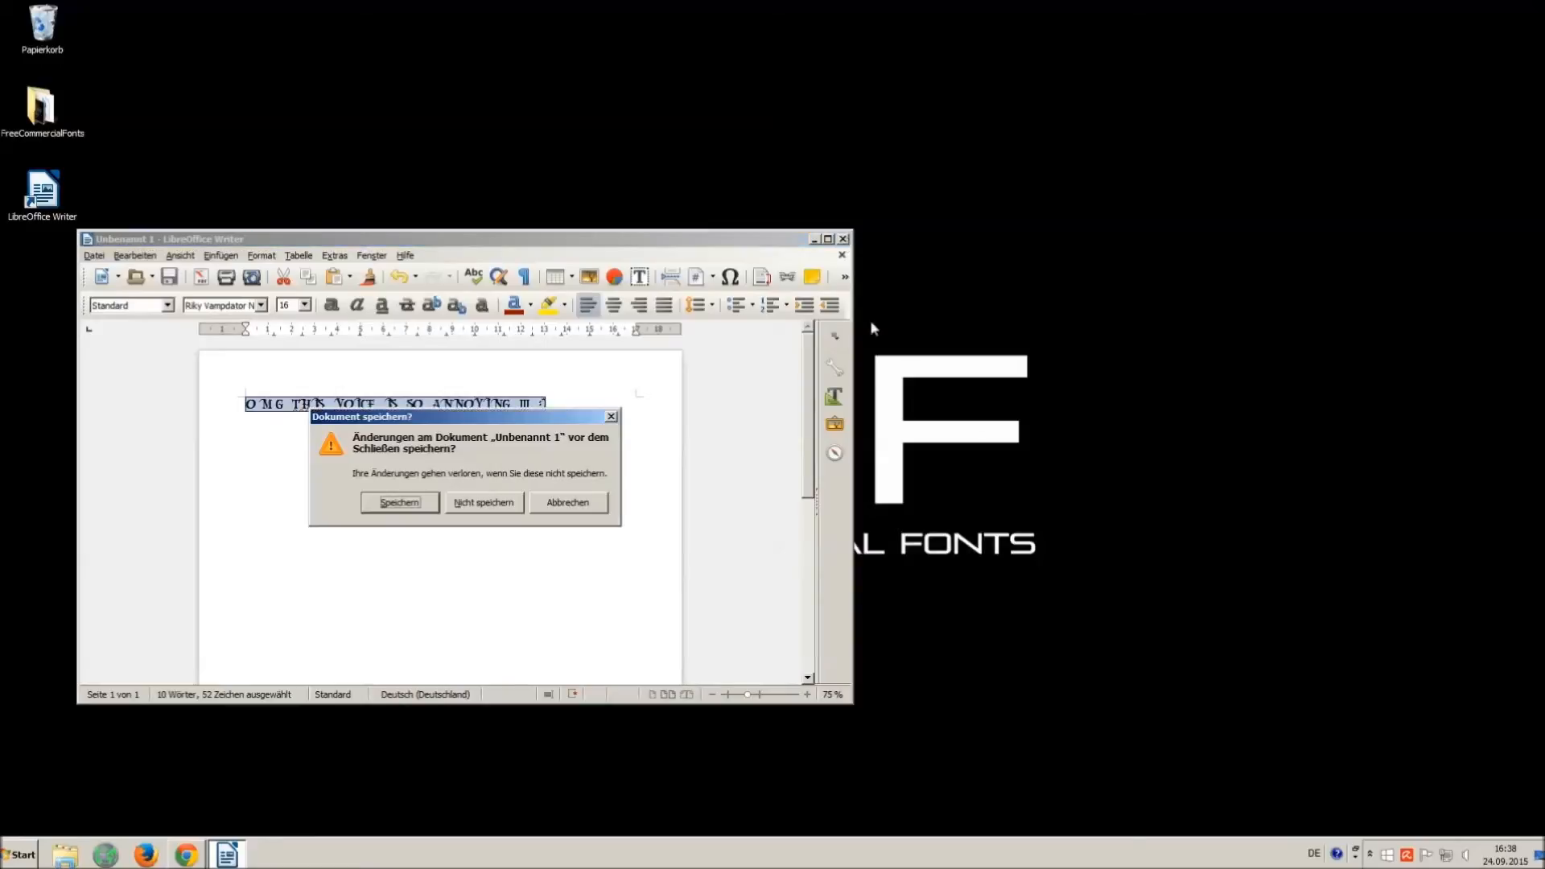
left_click(482, 502)
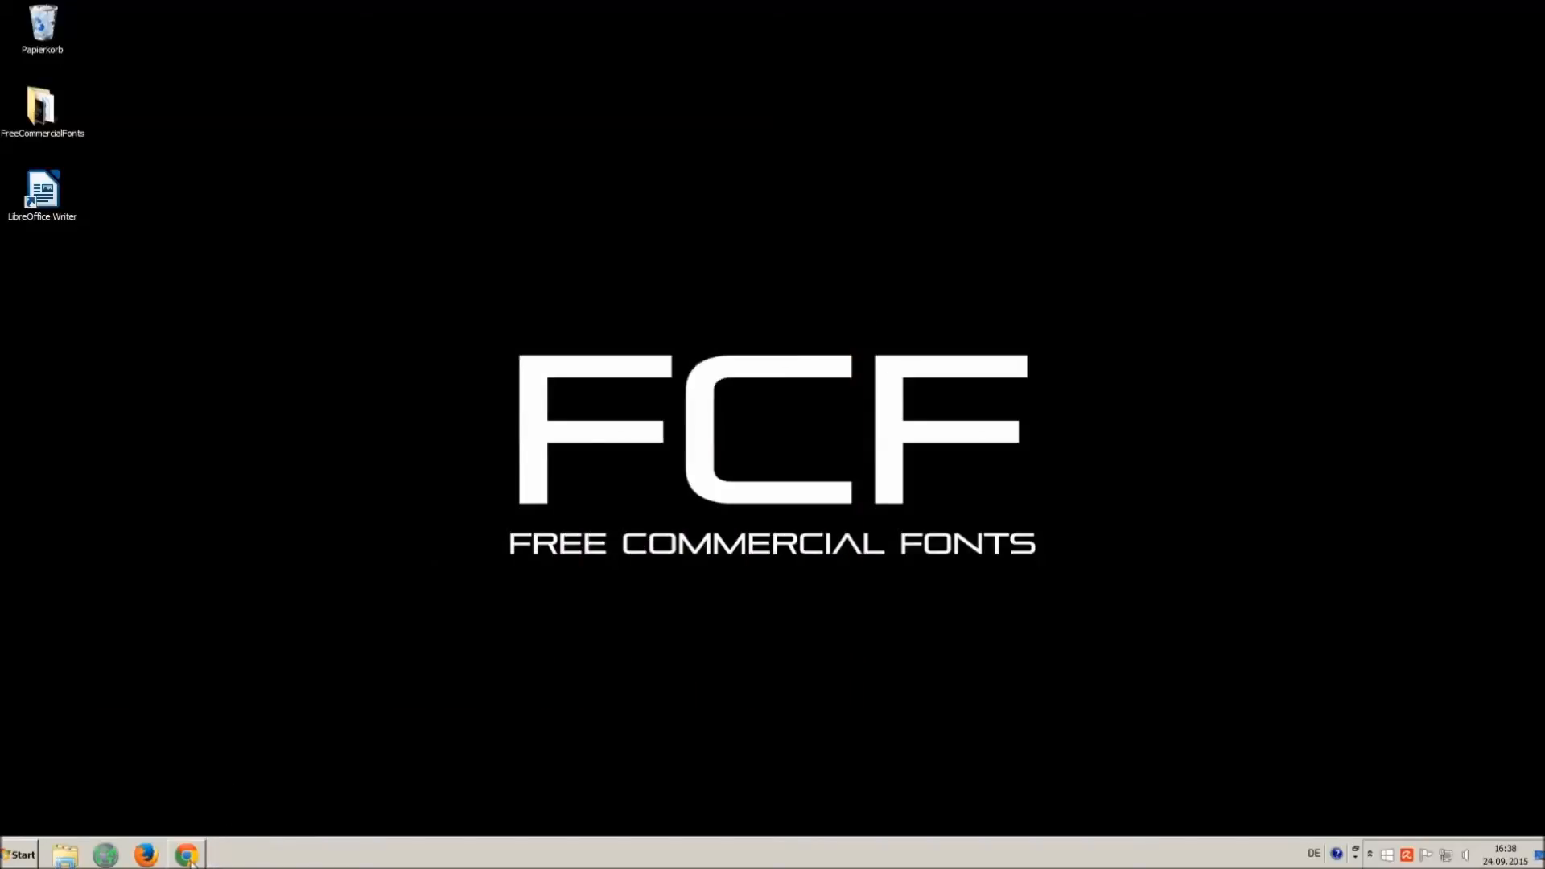
left_click(185, 855)
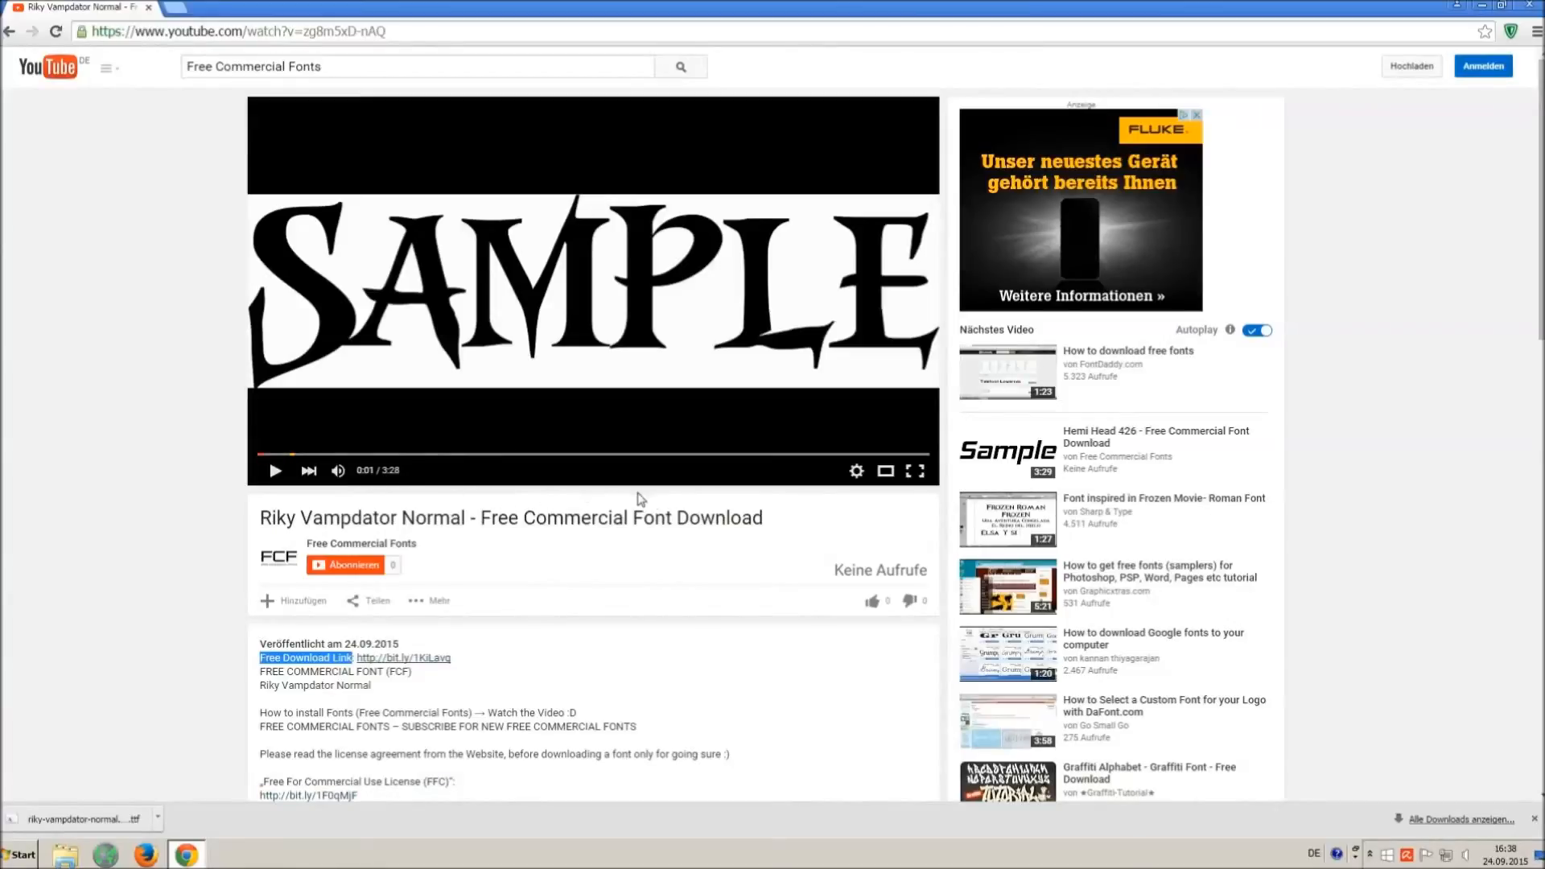
mouse_move(874, 602)
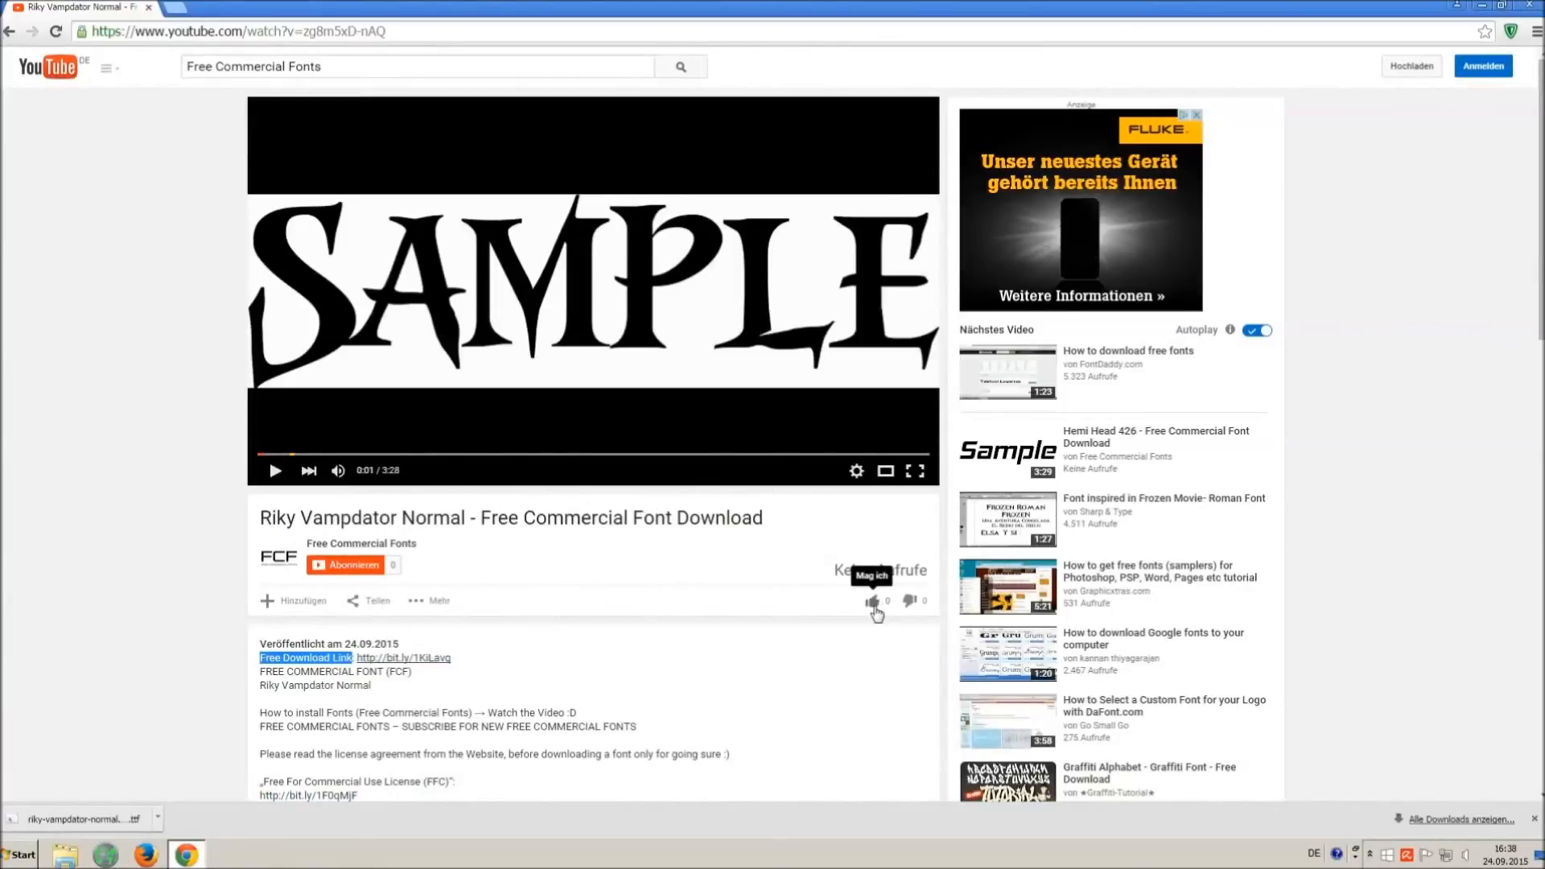
mouse_move(865, 615)
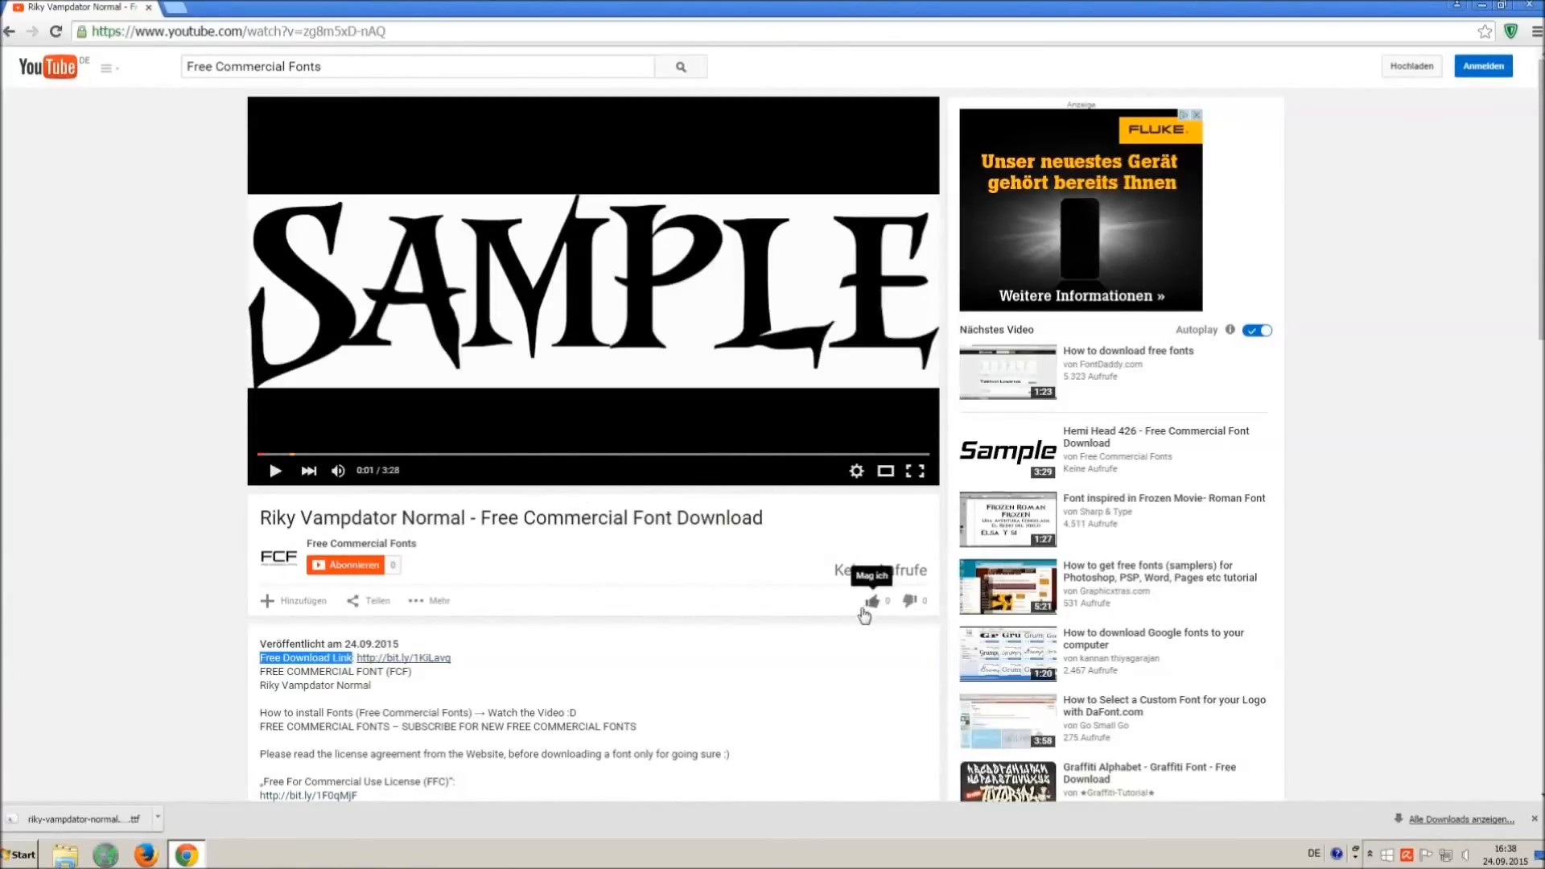
mouse_move(892, 606)
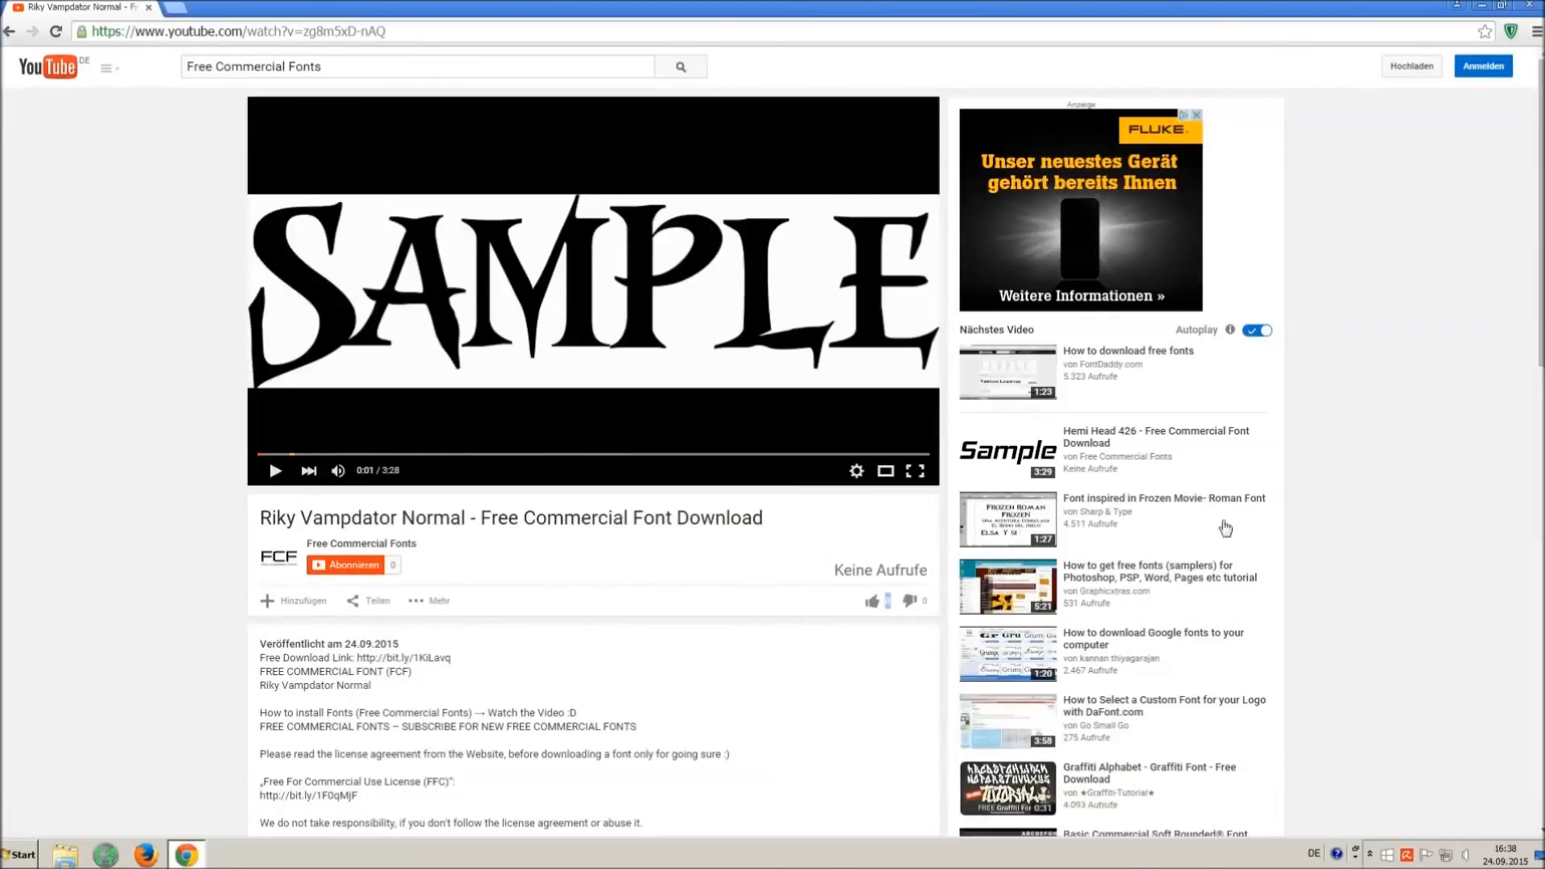
scroll("down", 3)
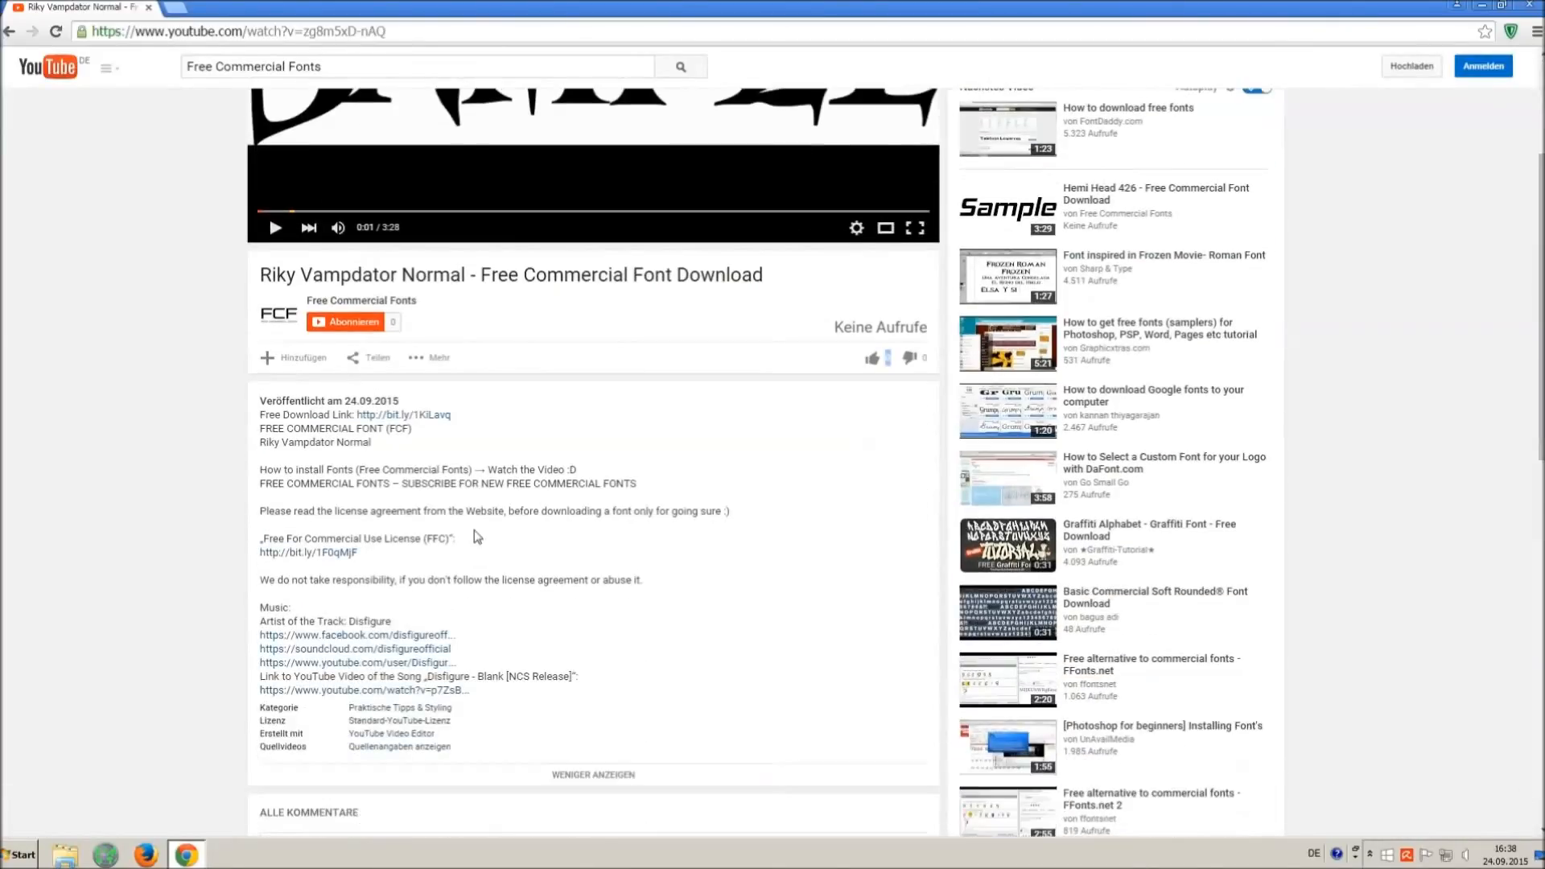